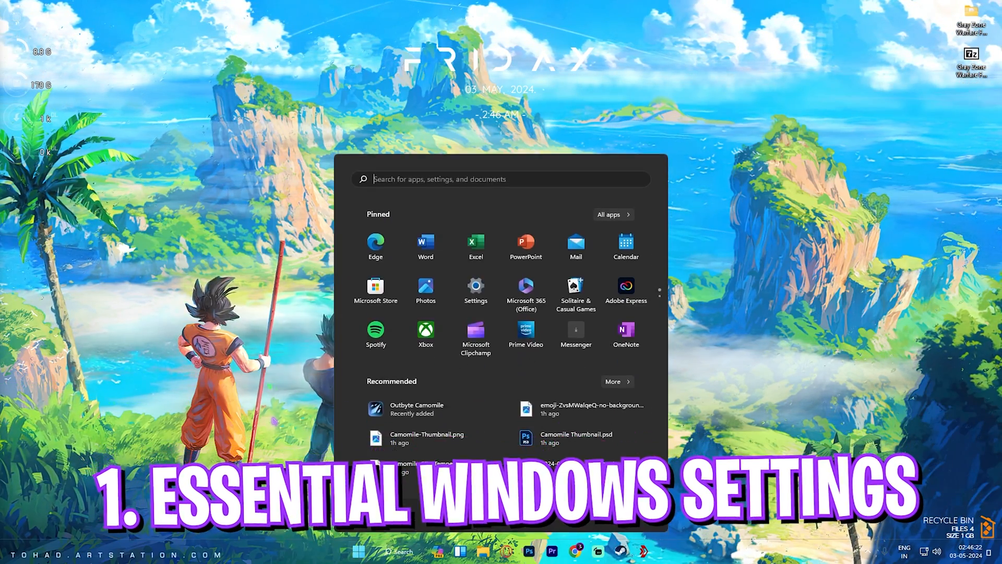
Under Gaming, turn off the controller opening Game Bar and leave Game Mode On
left_click(476, 285)
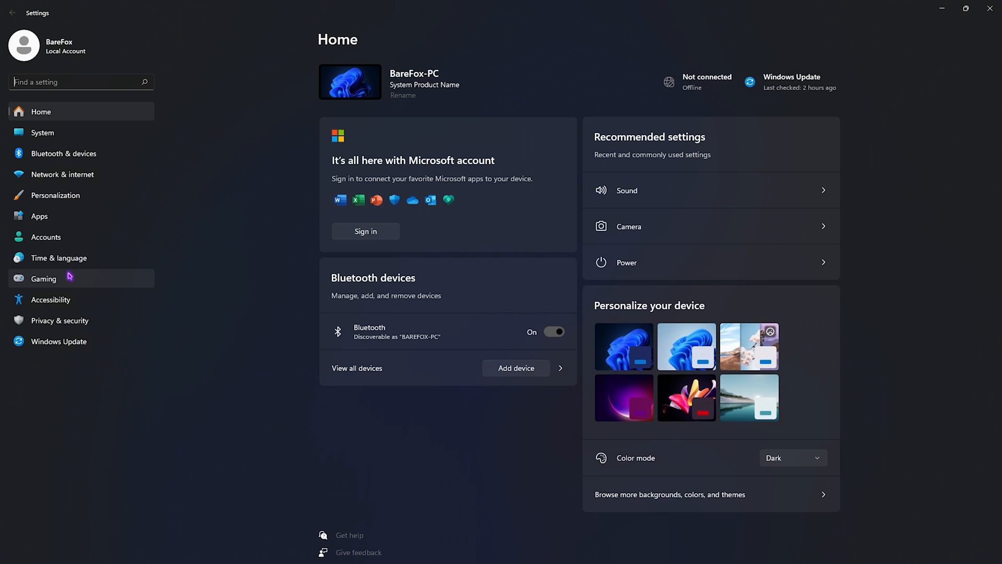
left_click(44, 279)
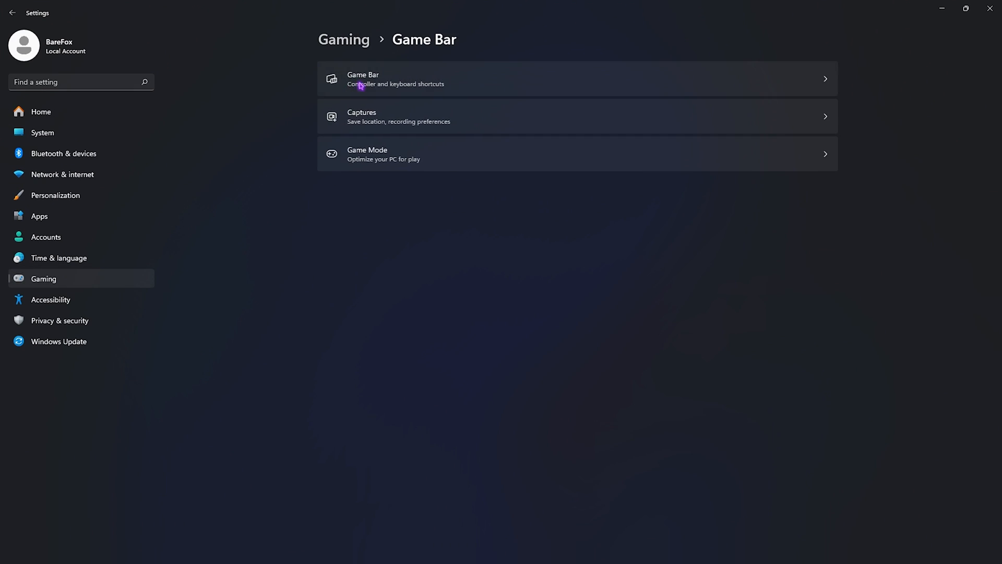
left_click(363, 80)
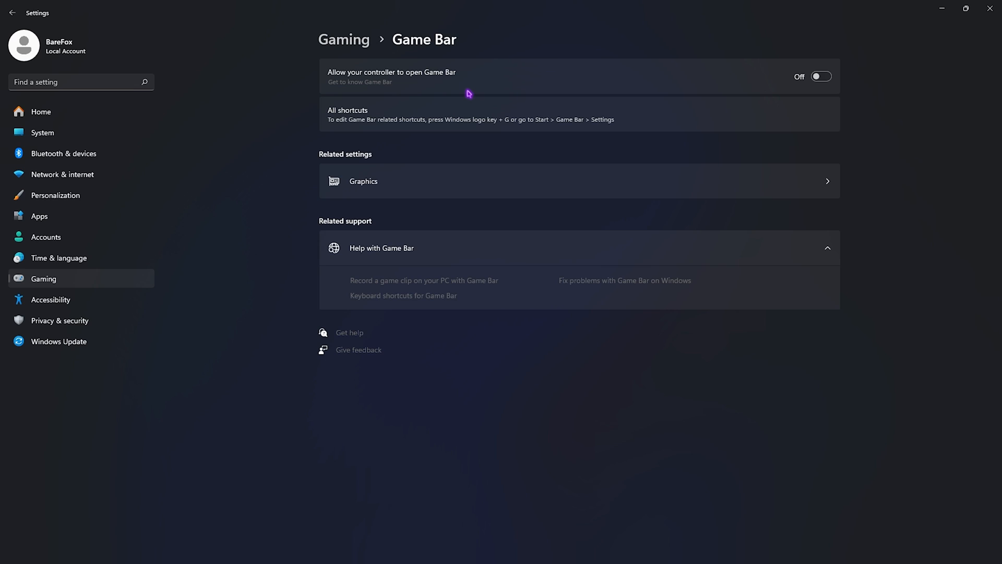
left_click(10, 14)
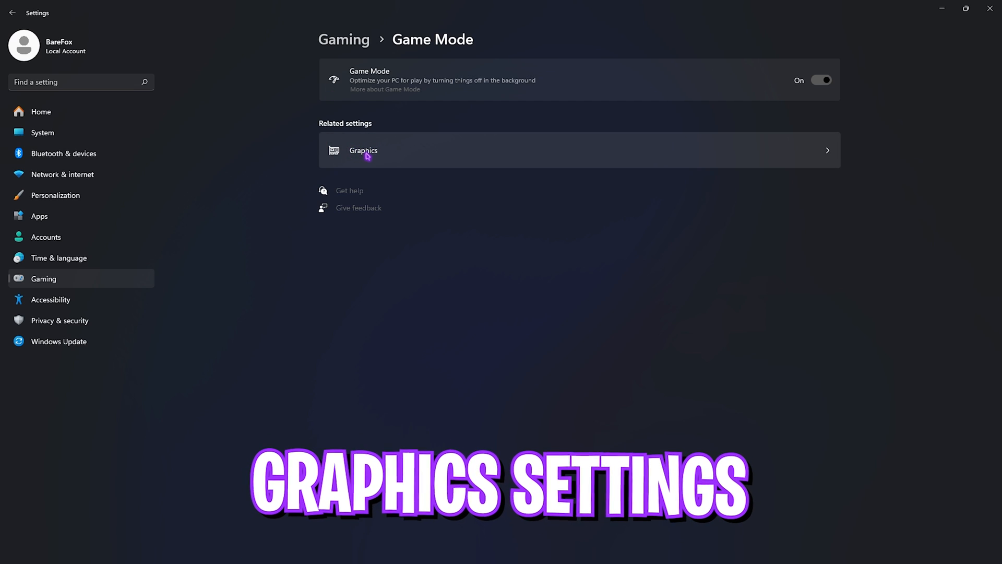
In default graphics settings, keep GPU scheduling and windowed-game optimizations On
left_click(363, 155)
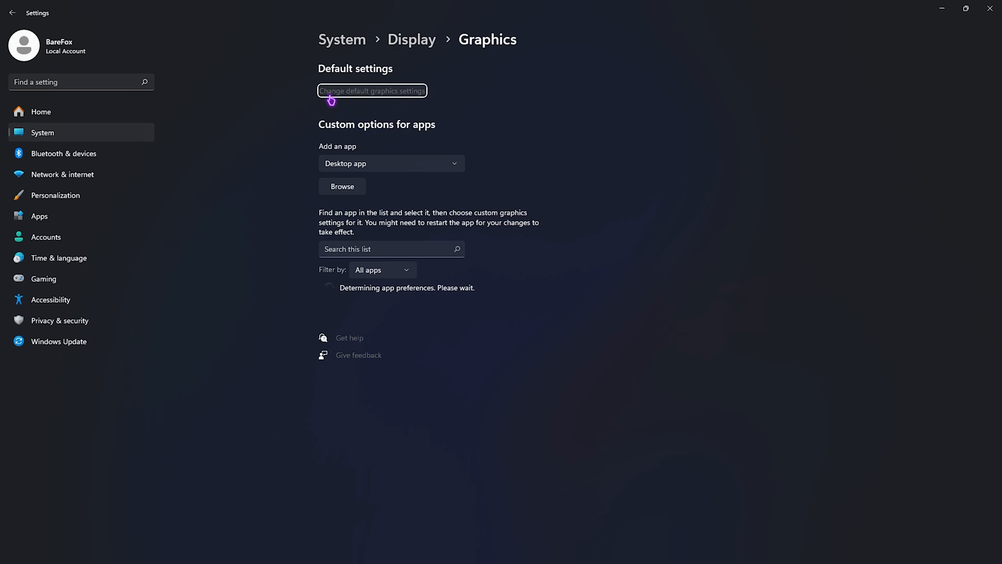
left_click(371, 91)
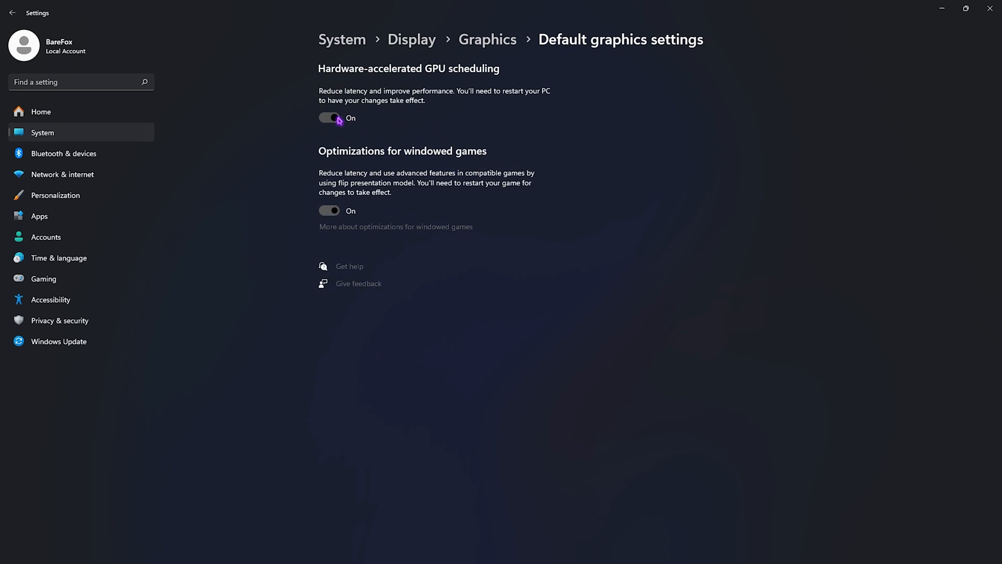
mouse_move(330, 199)
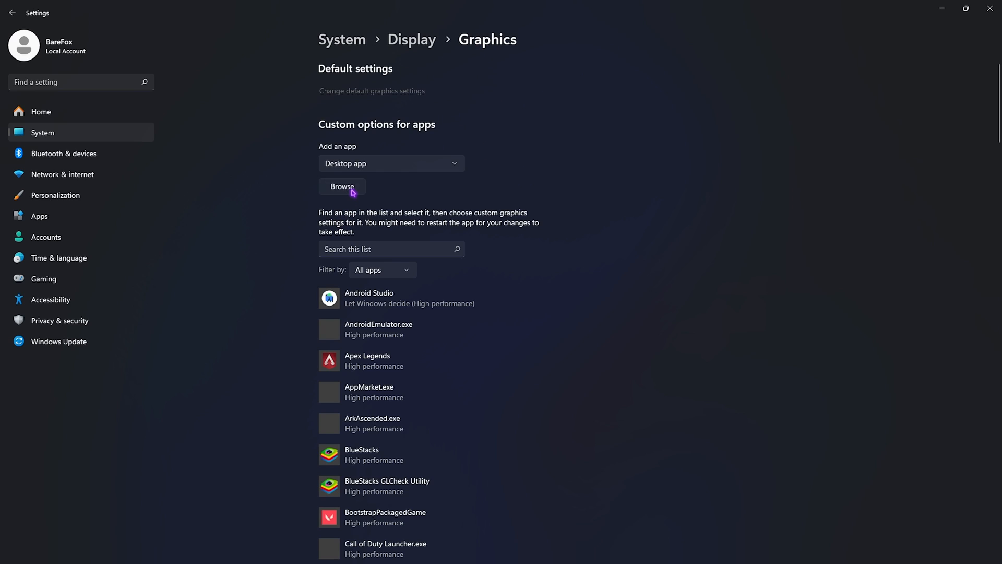
Add the Gray Zone Warfare shipping exe from GZW\Binaries\Win64 to the per-app graphics list
left_click(343, 186)
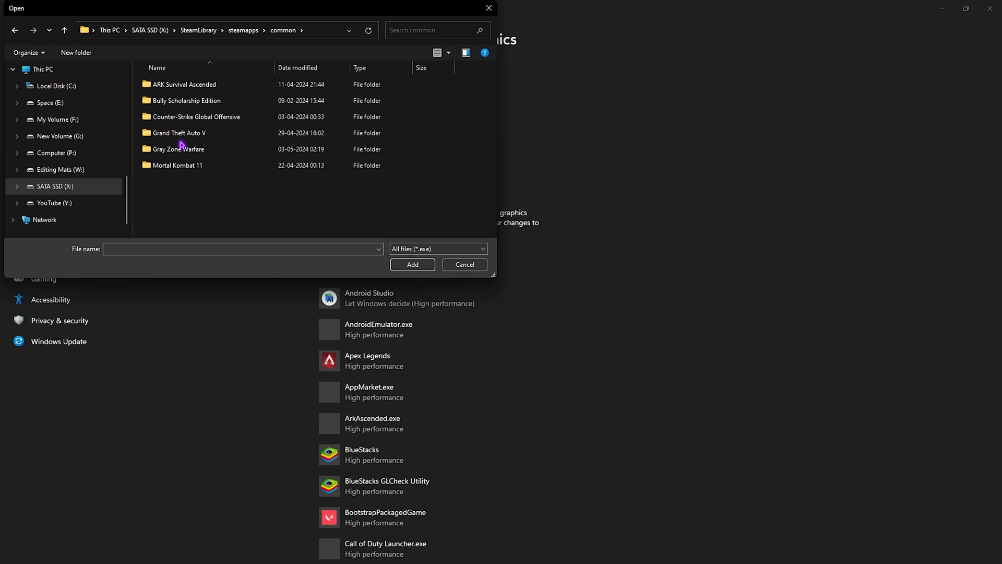
double_click(177, 149)
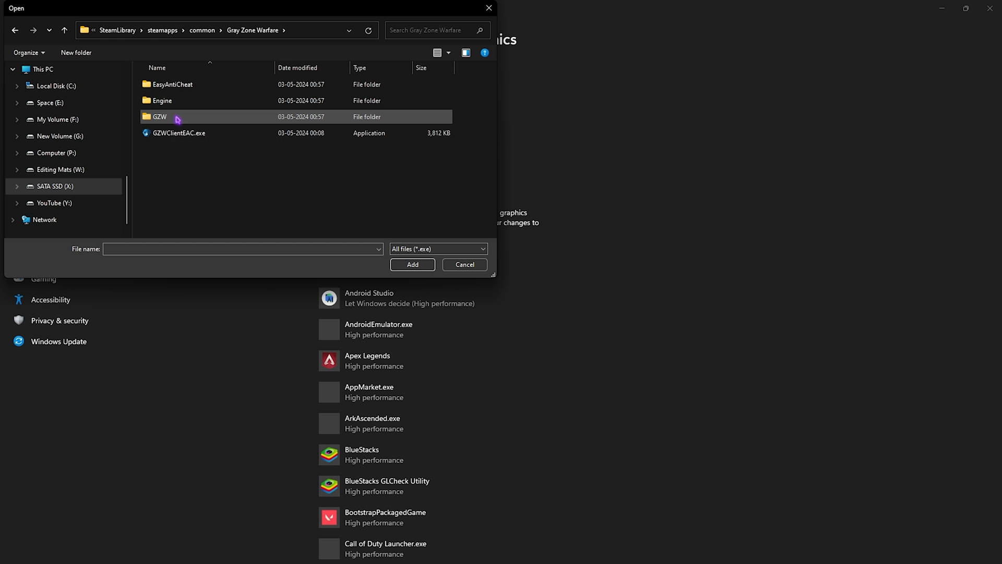
double_click(160, 117)
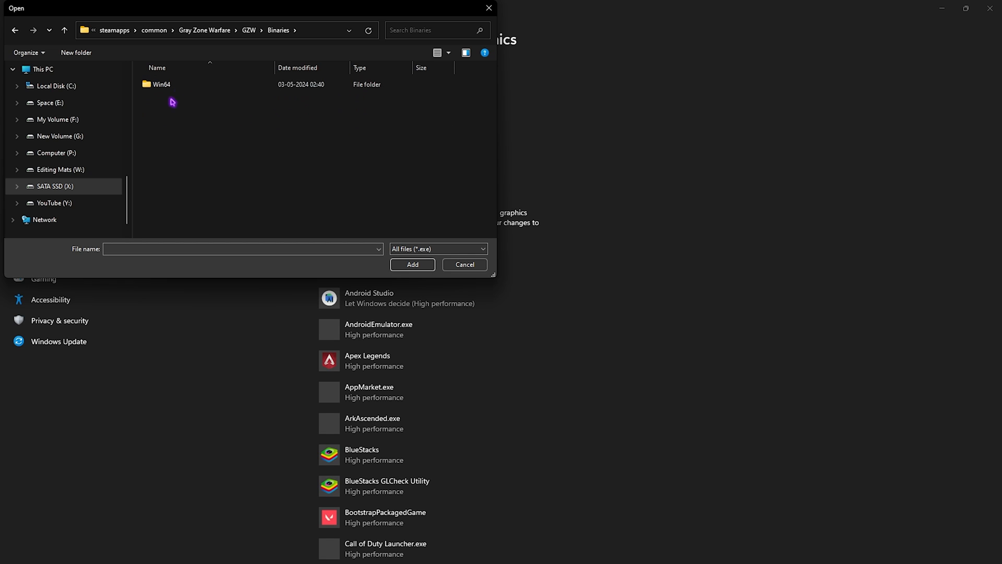
double_click(161, 83)
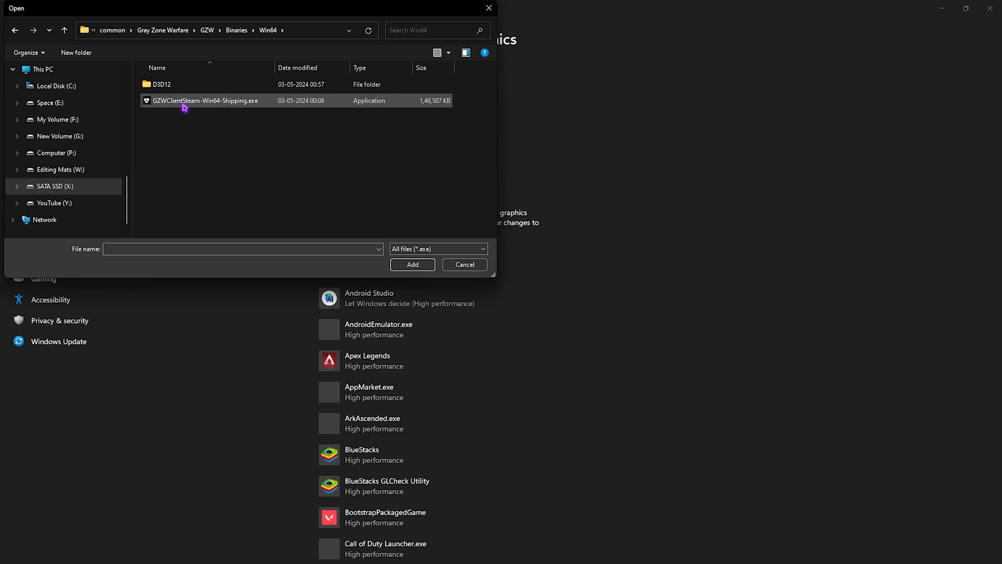
mouse_move(184, 106)
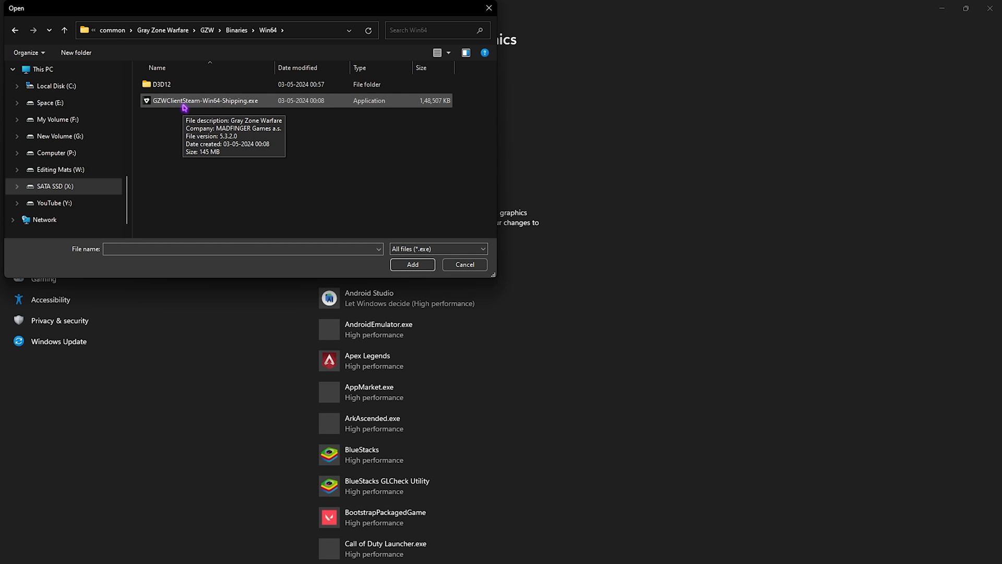
left_click(205, 100)
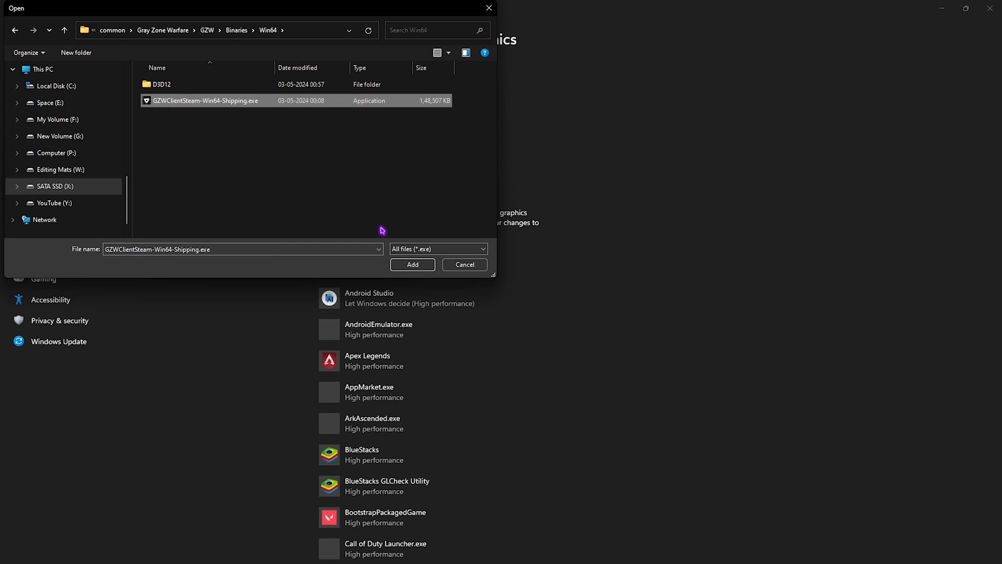
left_click(413, 264)
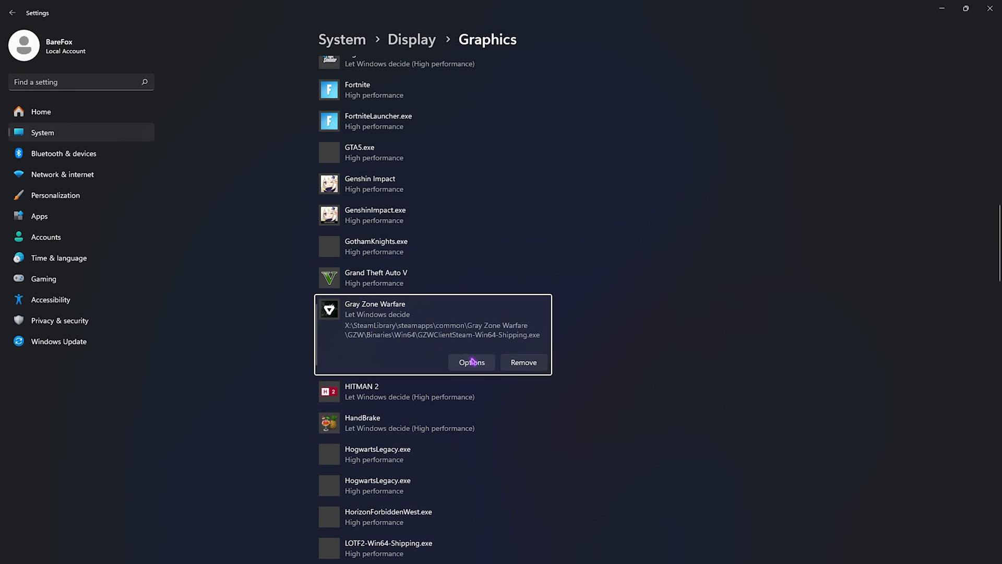
Save a High performance preference for the game, then browse its local files from Steam
left_click(471, 363)
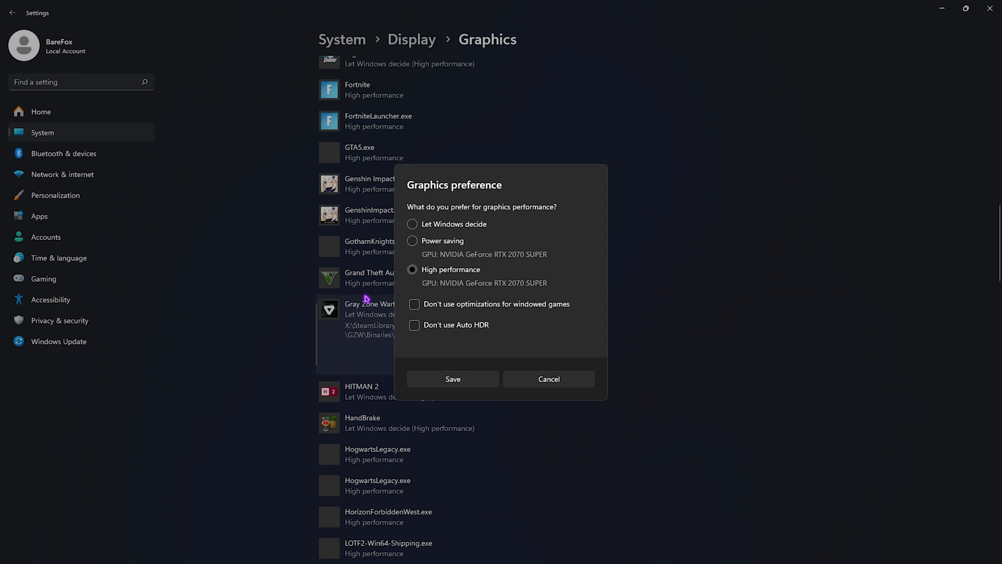
left_click(453, 378)
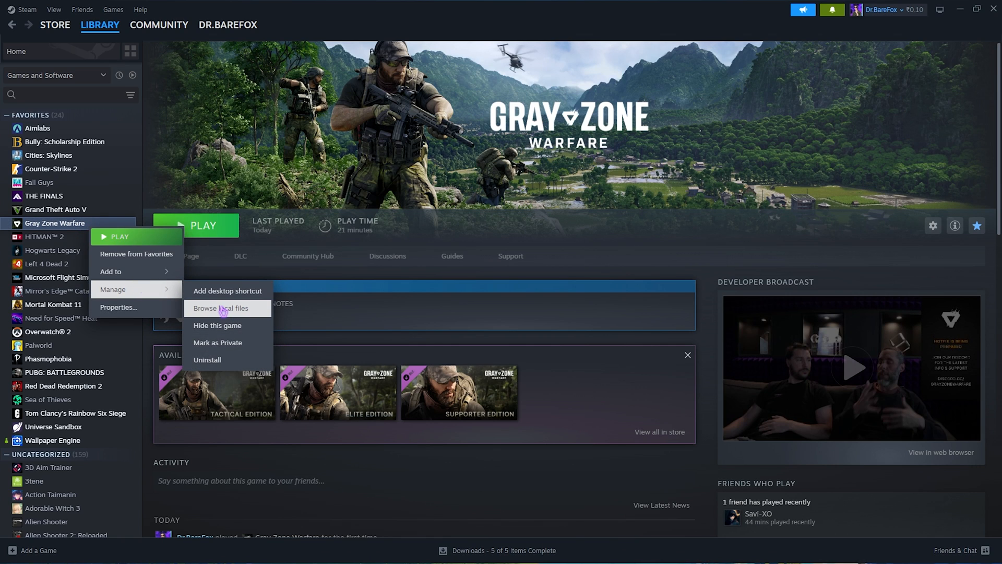
left_click(222, 308)
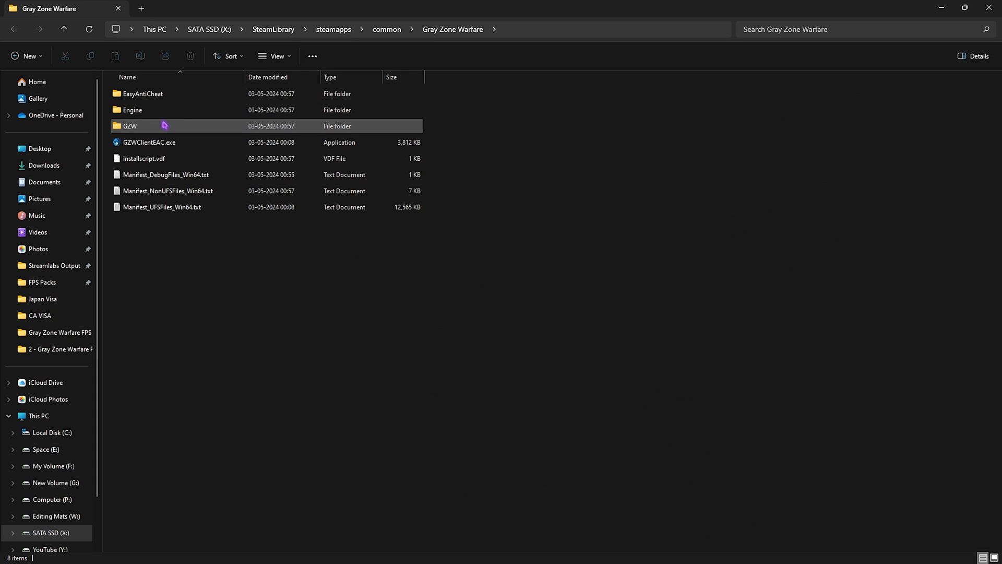
In the shipping exe's Compatibility properties, disable fullscreen optimizations and override DPI scaling by Application
double_click(129, 126)
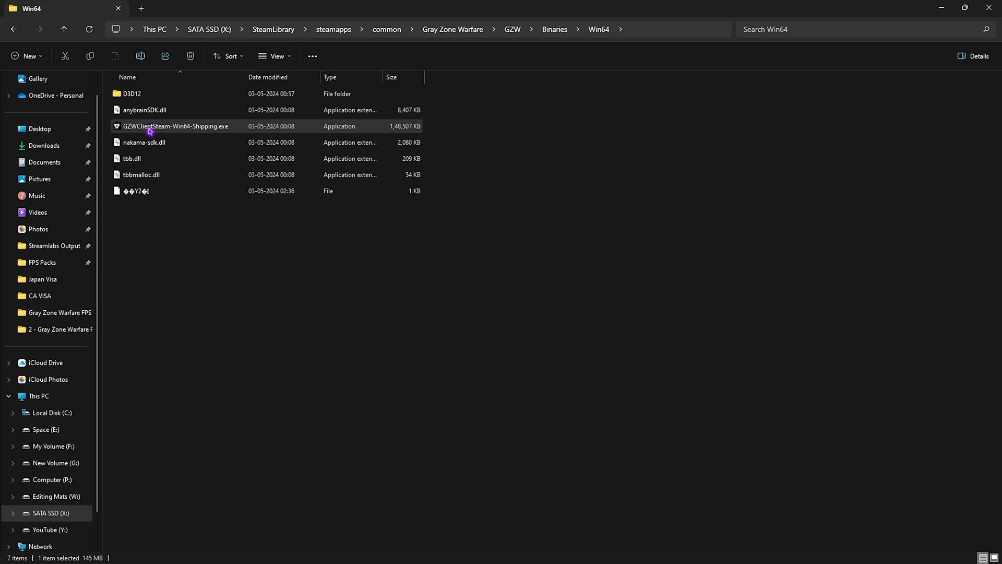
left_click(176, 126)
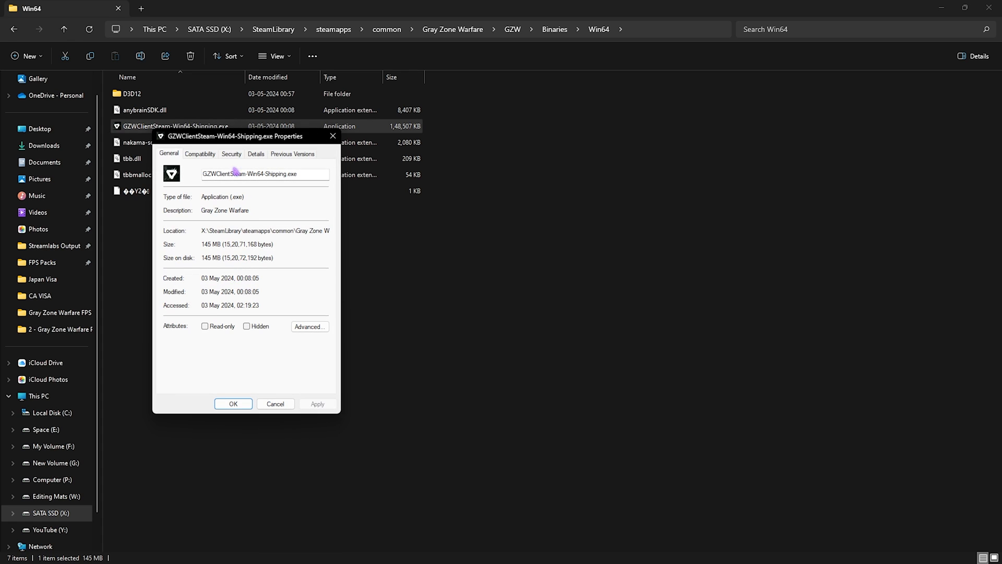
left_click(201, 154)
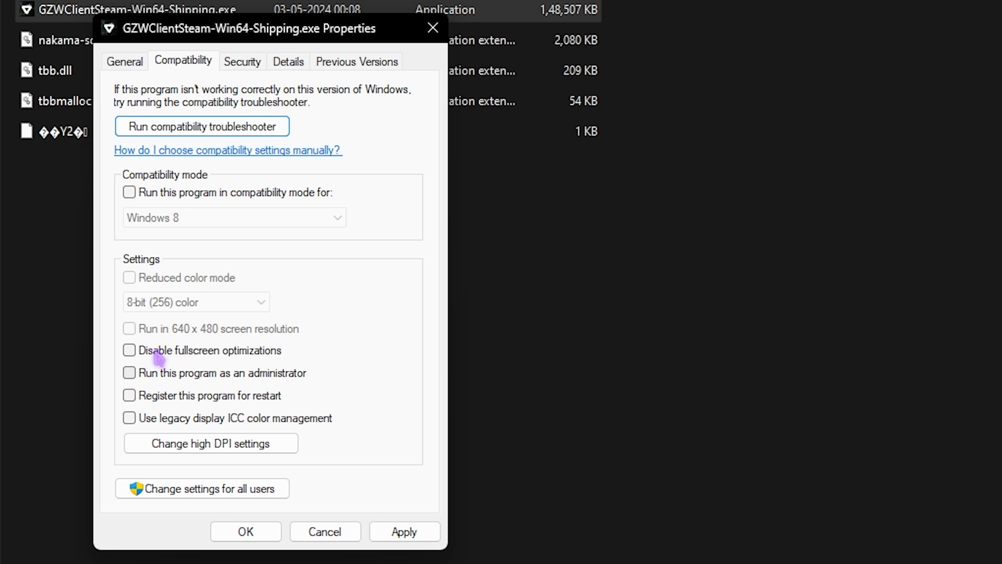
left_click(130, 351)
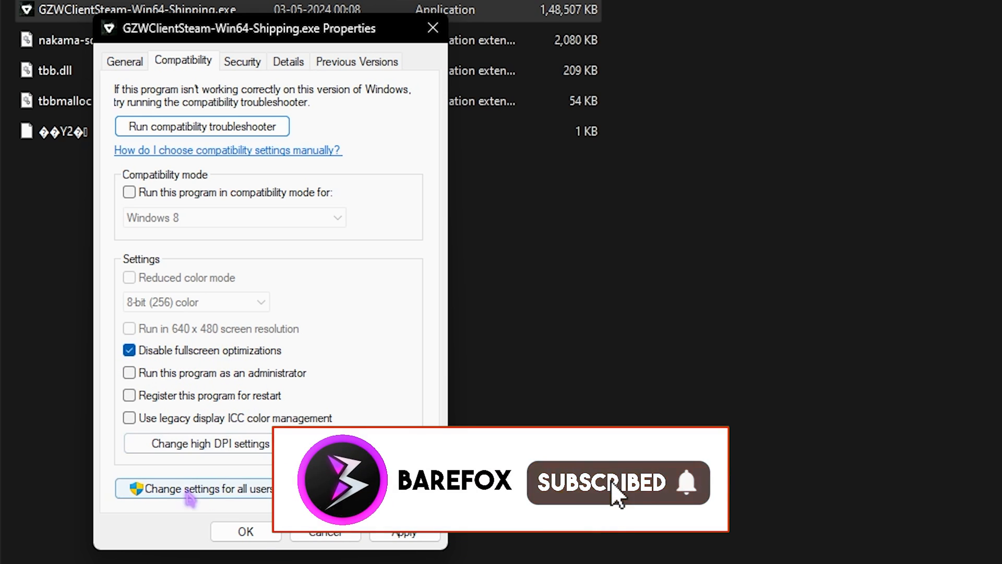
left_click(198, 443)
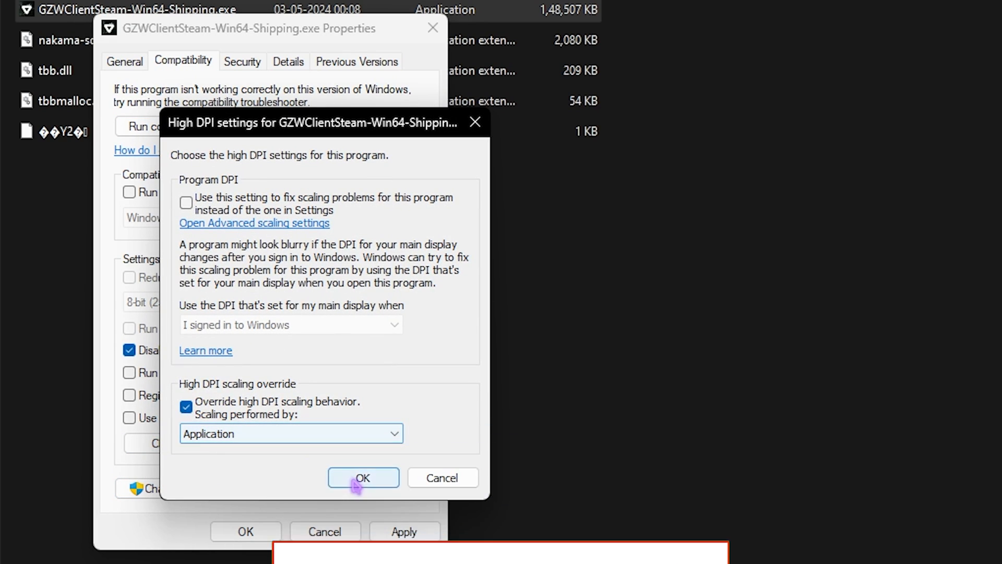
left_click(364, 477)
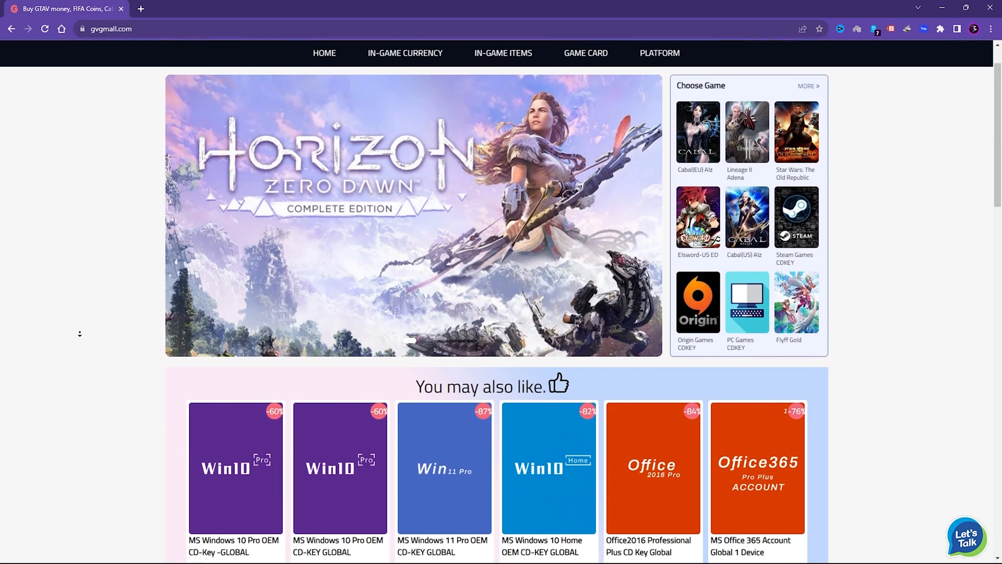
Scroll the GVGMall home page down to the 'You may also like' Windows and Office key deals
scroll("down", 3)
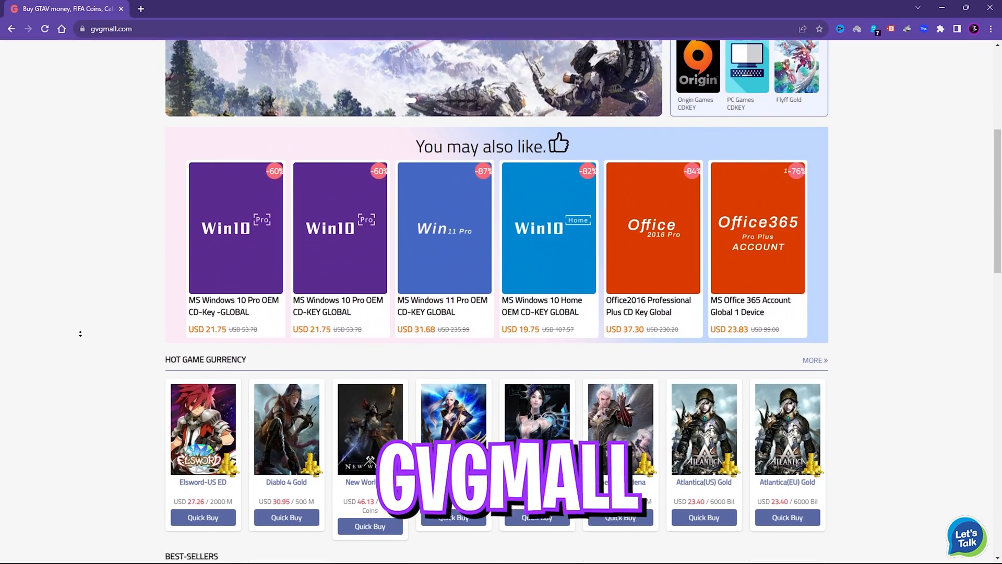
scroll("down", 3)
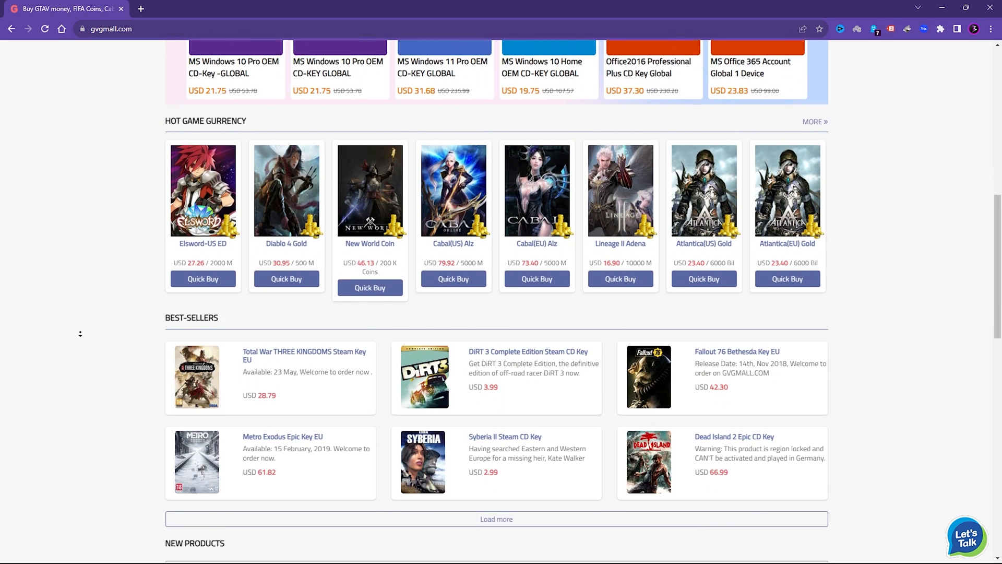
scroll("up", 3)
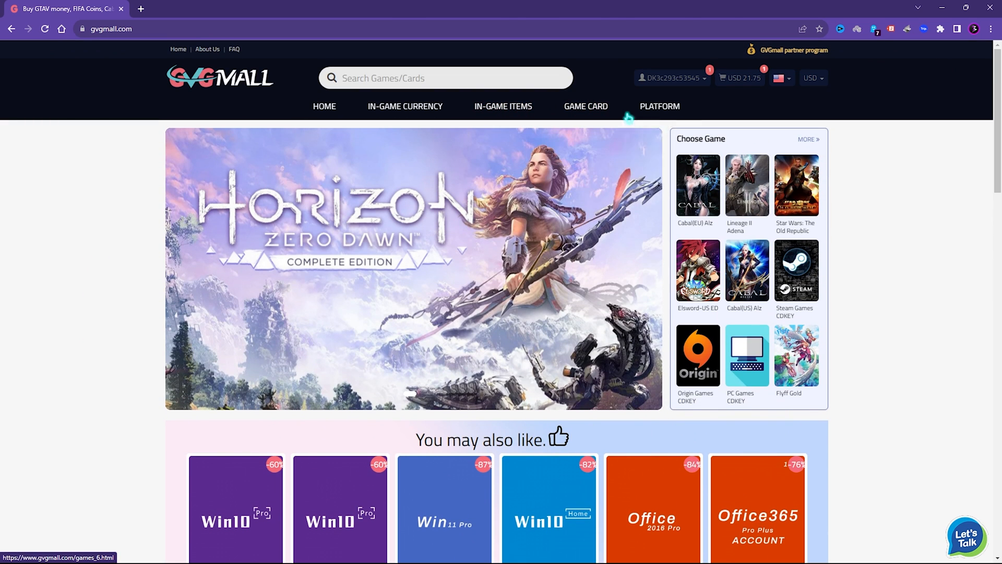
mouse_move(586, 106)
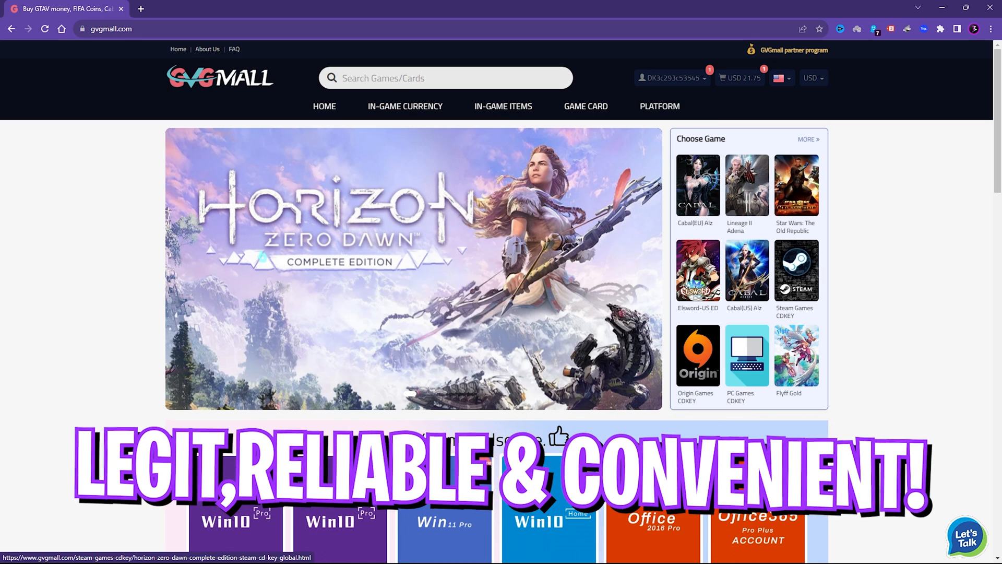
mouse_move(586, 111)
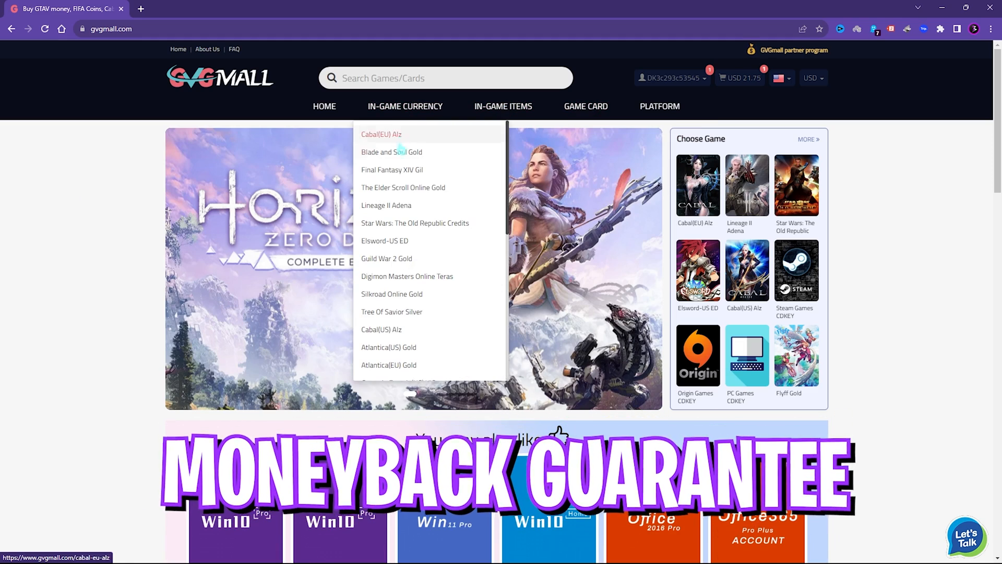
scroll("down", 3)
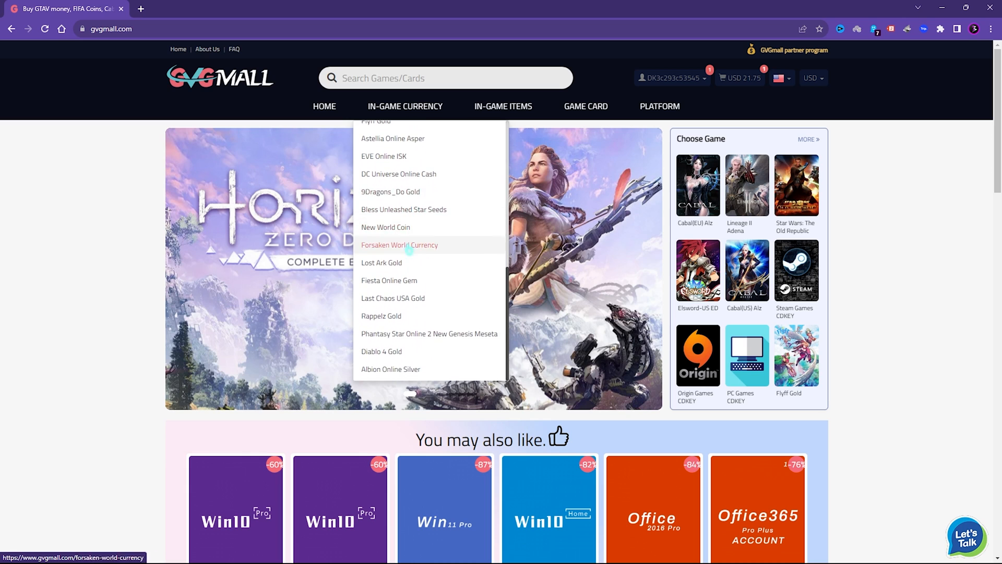
scroll("down", 3)
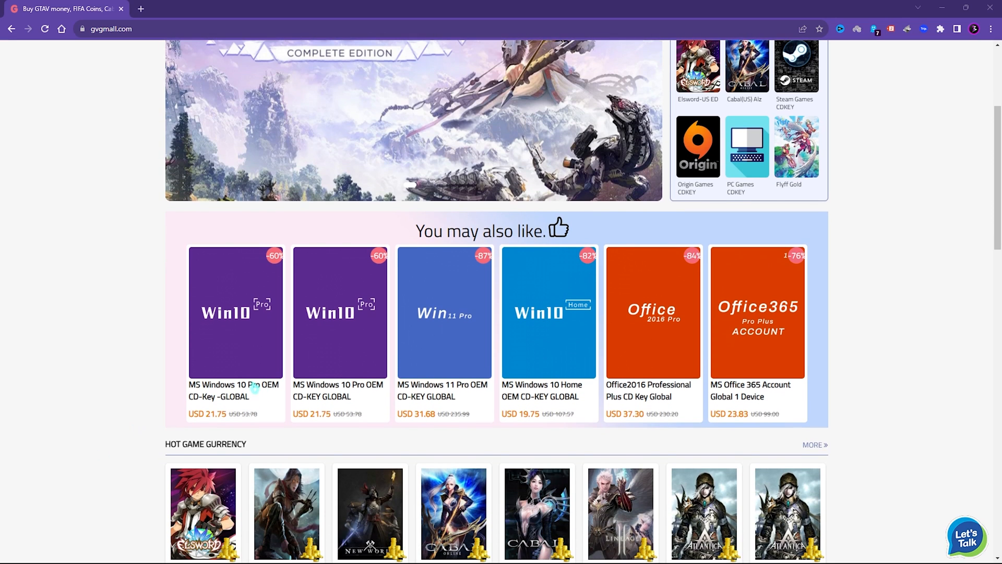
mouse_move(315, 267)
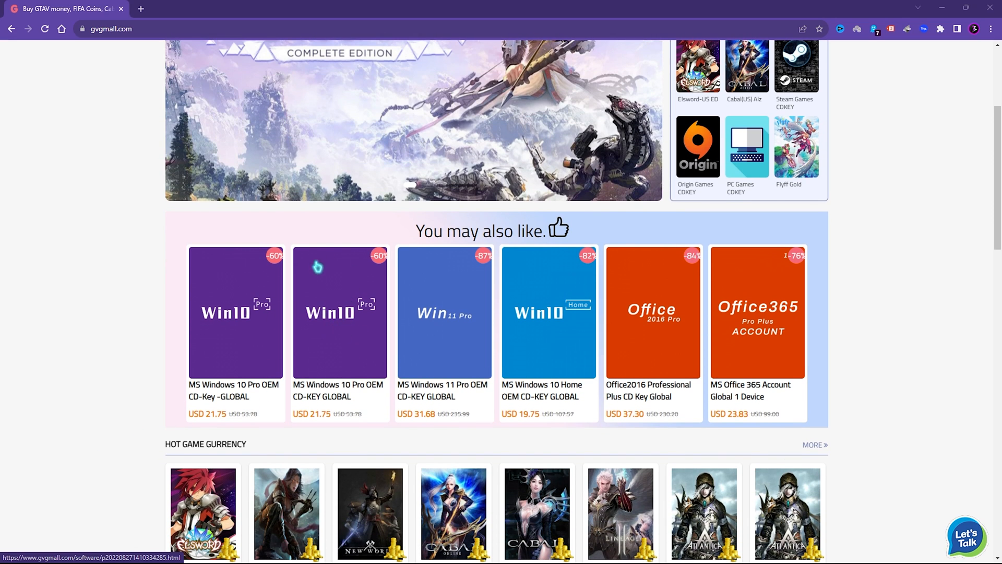
Start a Buy Now order for the MS Windows 10 Pro OEM key
left_click(340, 313)
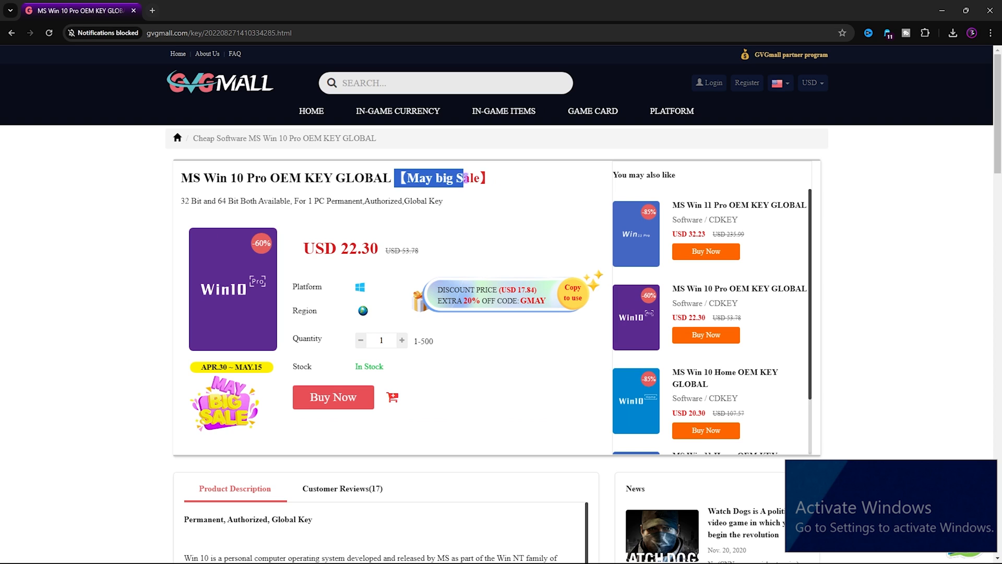
left_click(422, 178)
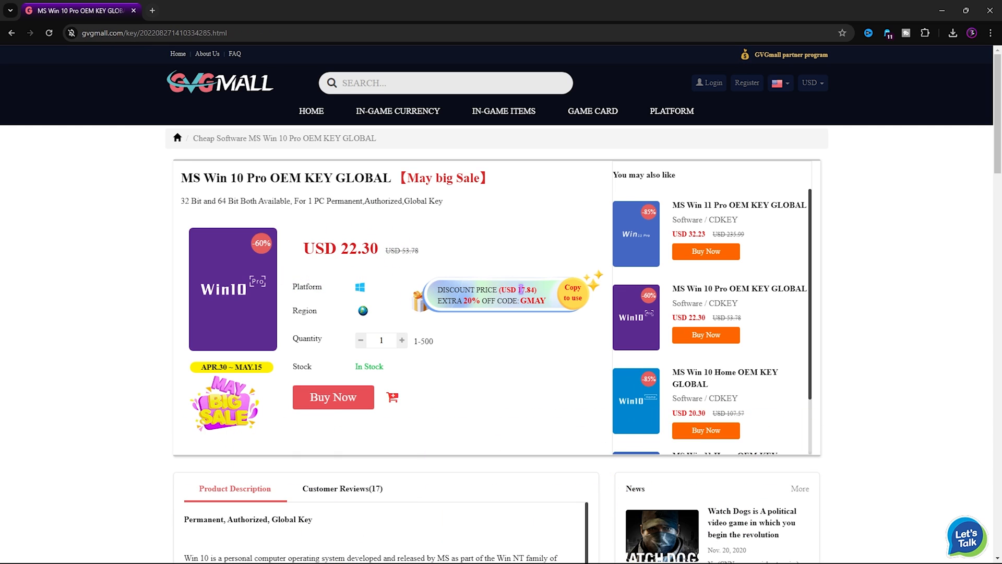
left_click(333, 397)
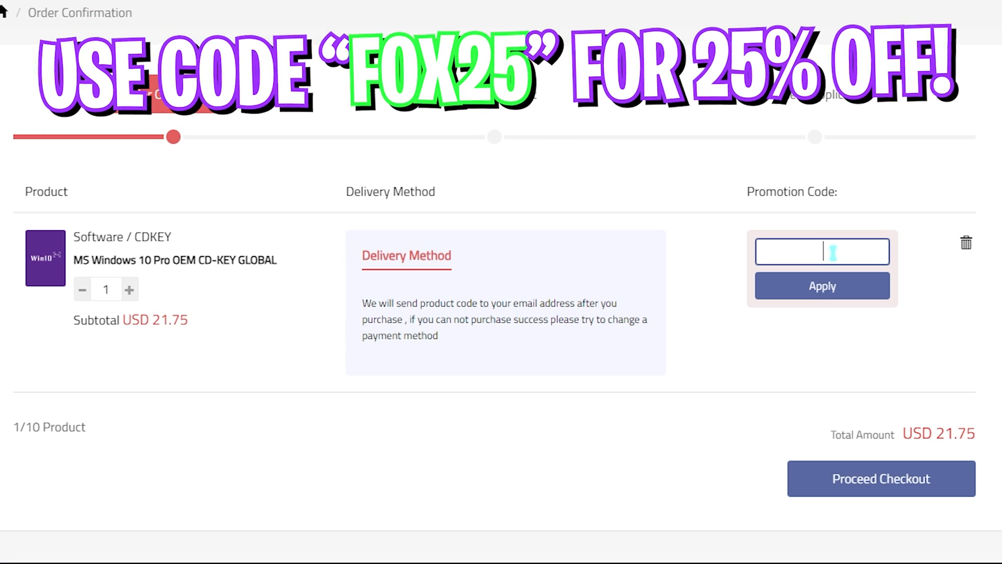
Apply promotion code FOX25, dropping the order to USD 16.31, and return to the home page
type("FOX25")
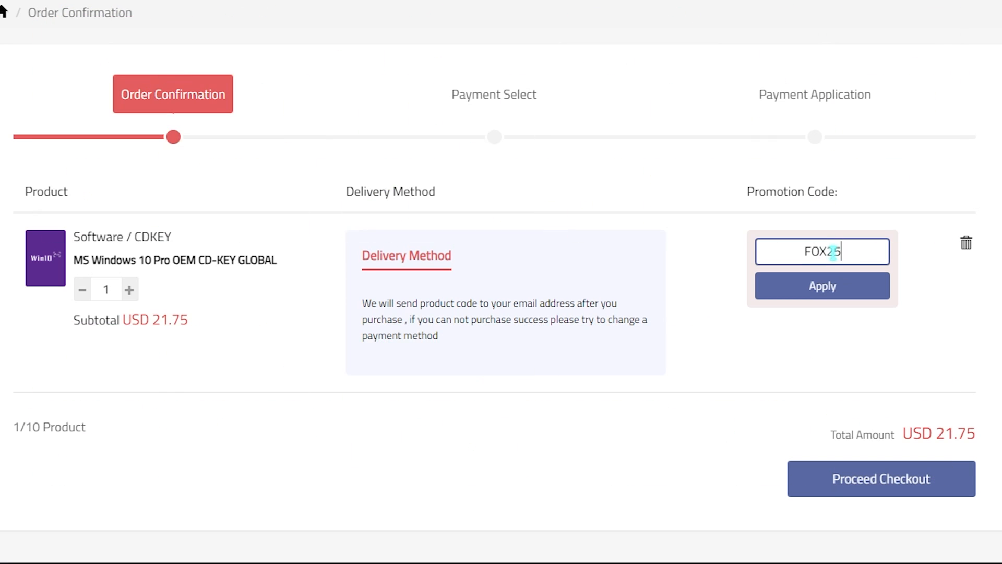
left_click(823, 285)
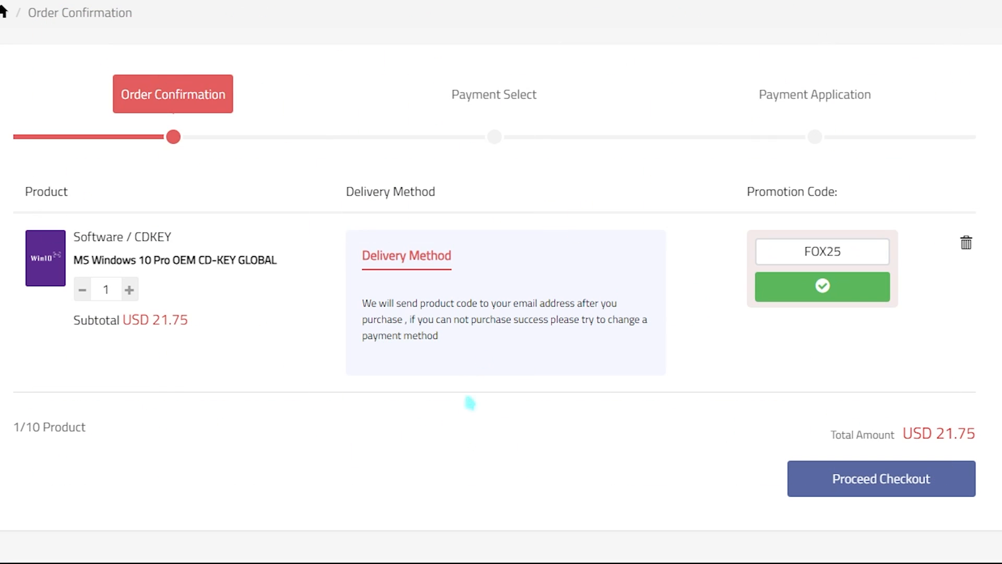
left_click(823, 286)
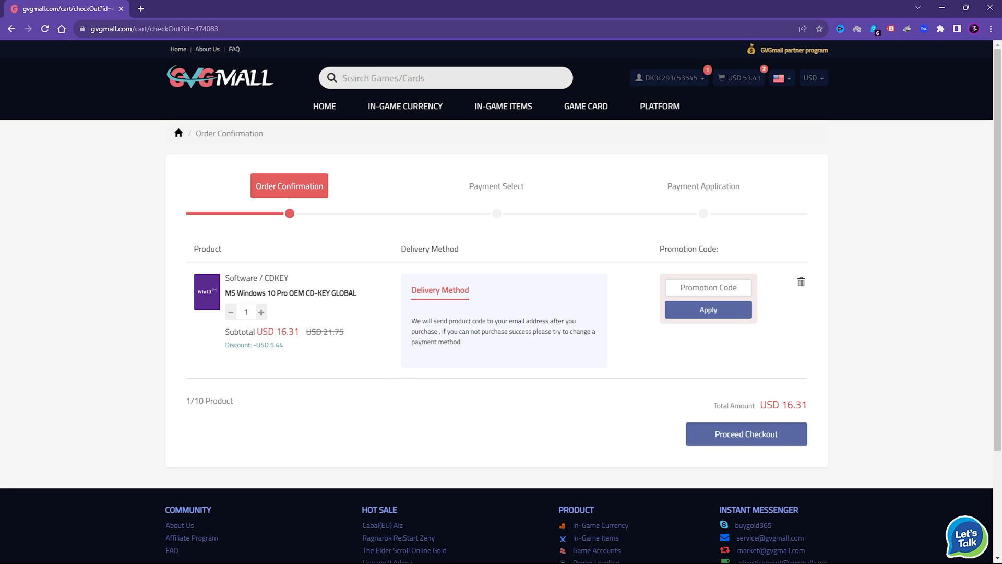
left_click(745, 433)
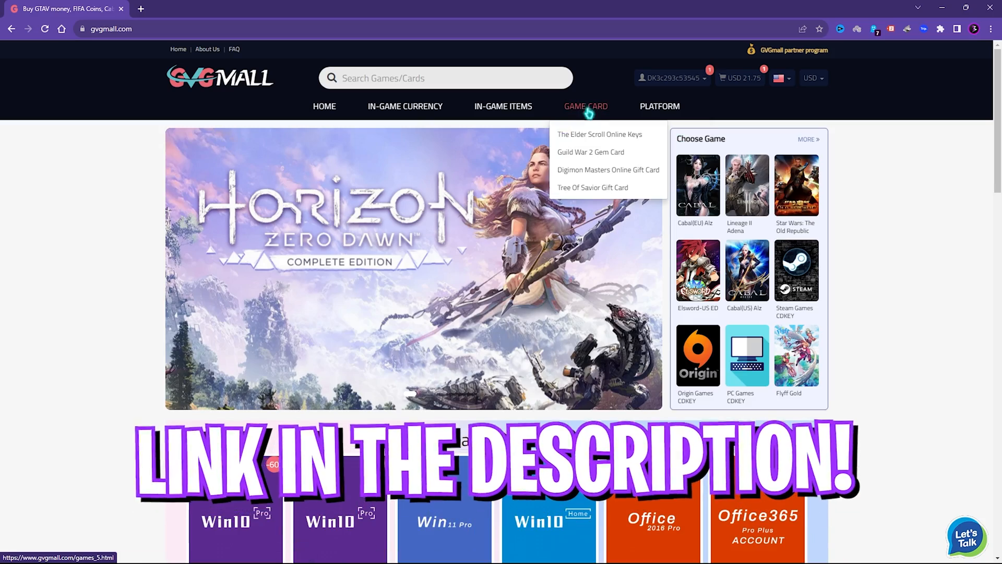
mouse_move(405, 106)
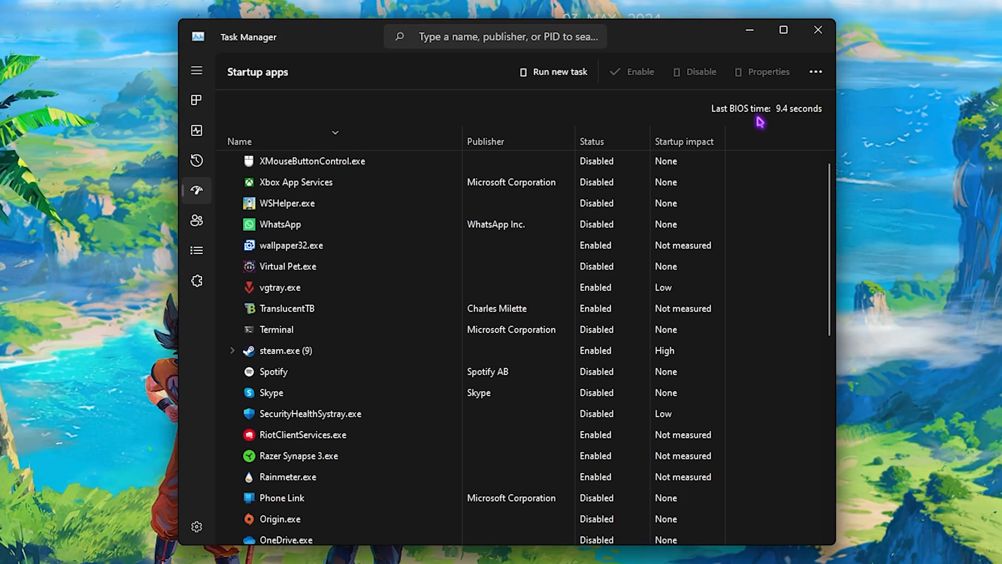
Close Task Manager and begin launching msconfig from the Run box
left_click(819, 29)
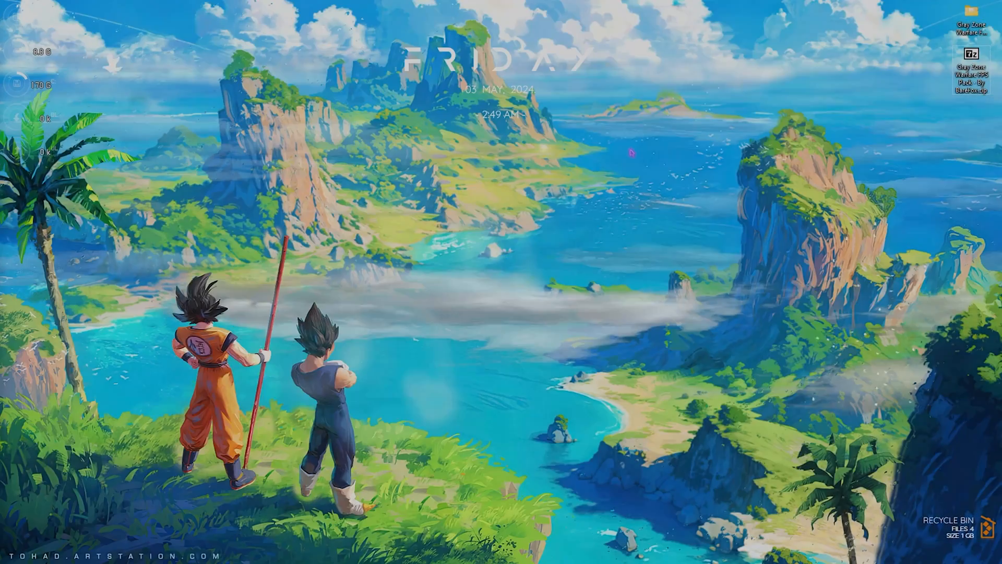
type("appdata")
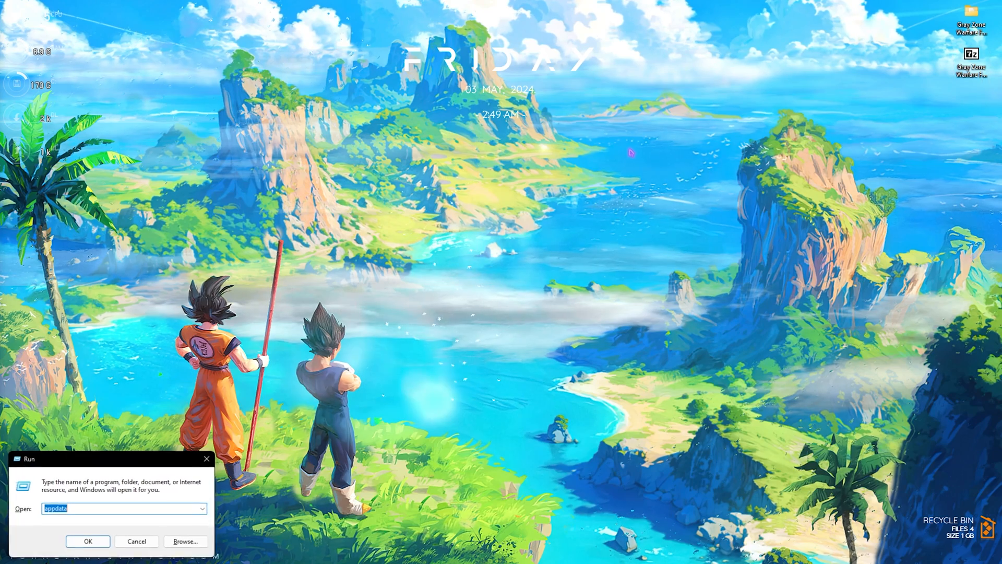
type("msc")
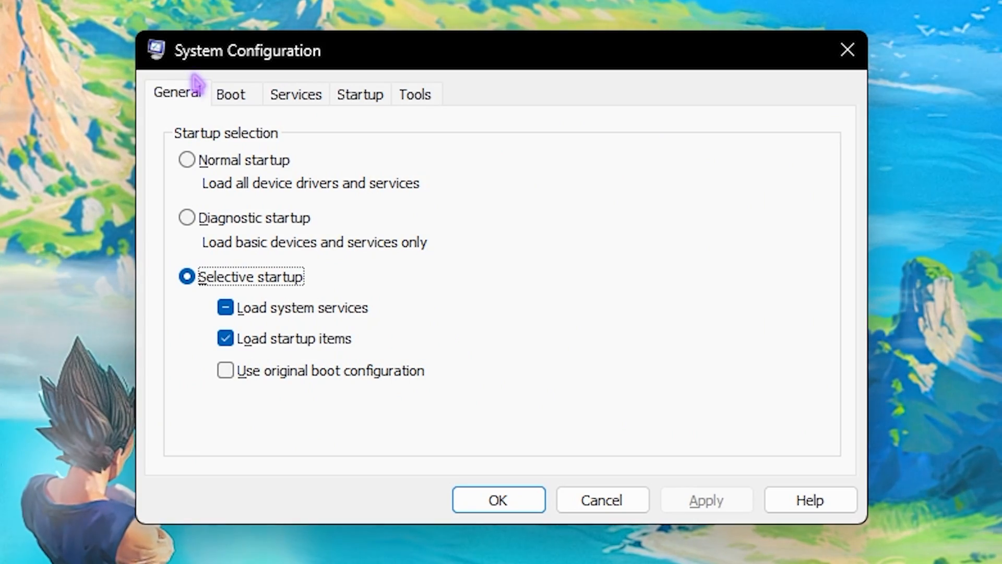
On Services, hide all Microsoft services and scroll through the remaining third-party ones
left_click(296, 94)
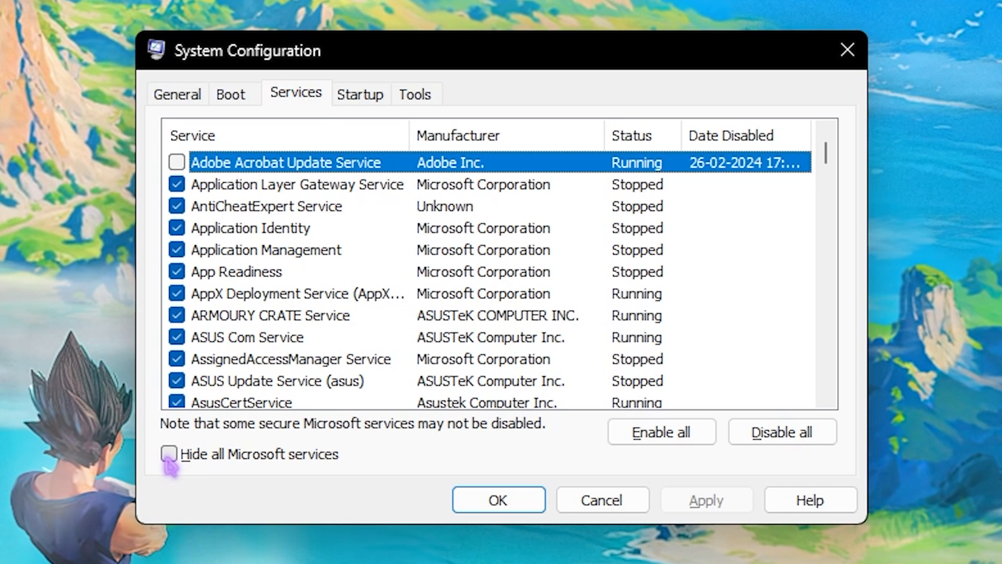
left_click(169, 454)
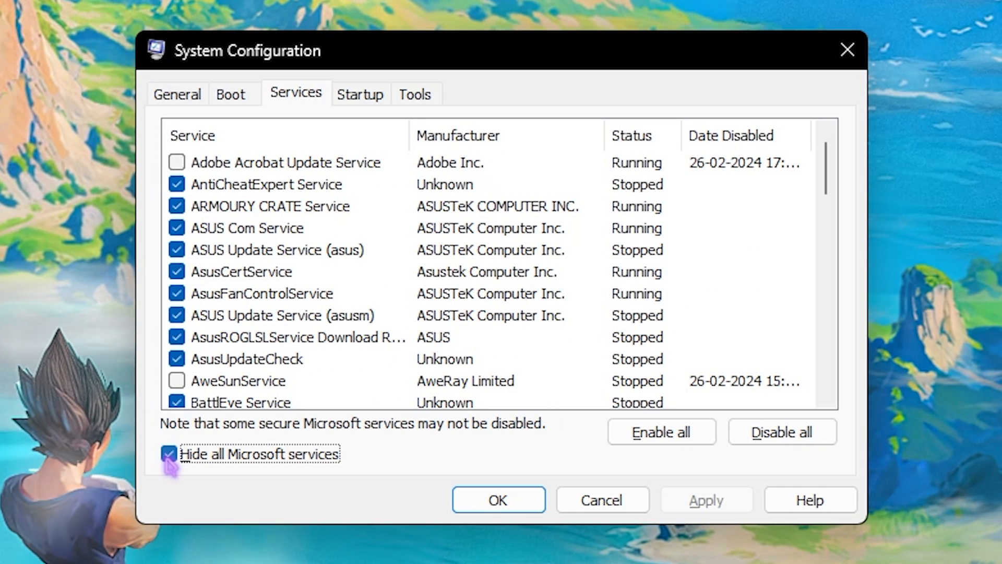
mouse_move(250, 230)
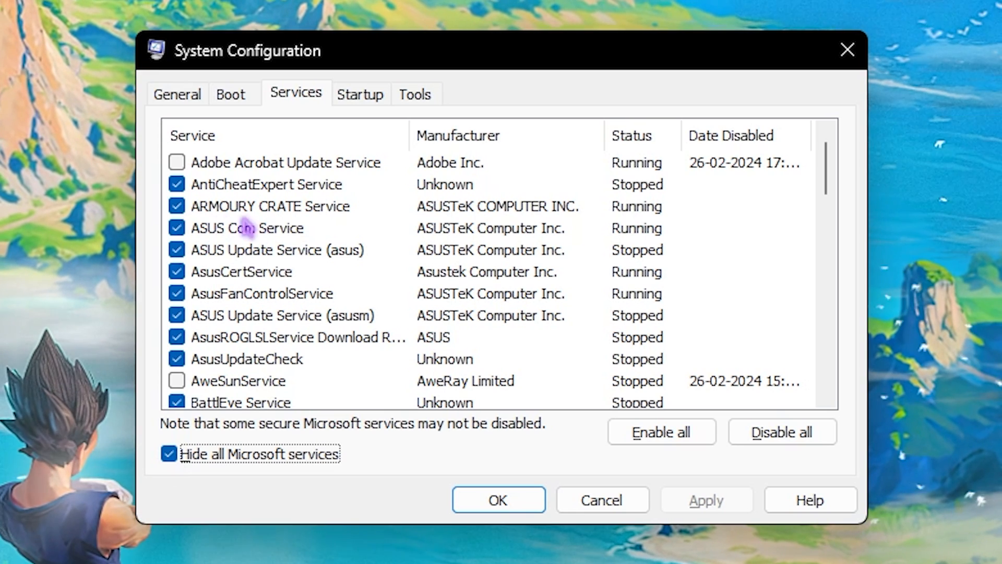
mouse_move(291, 246)
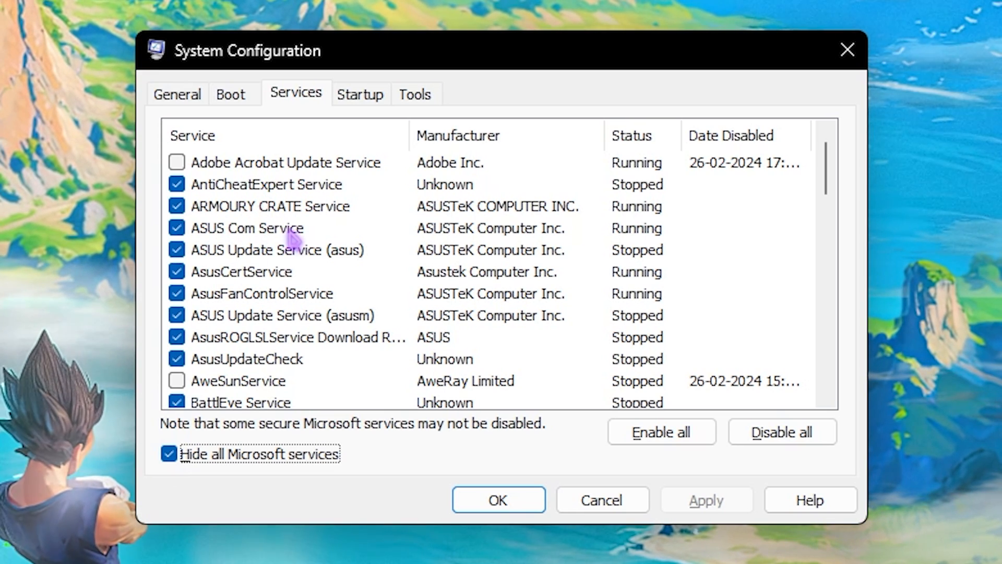
mouse_move(229, 189)
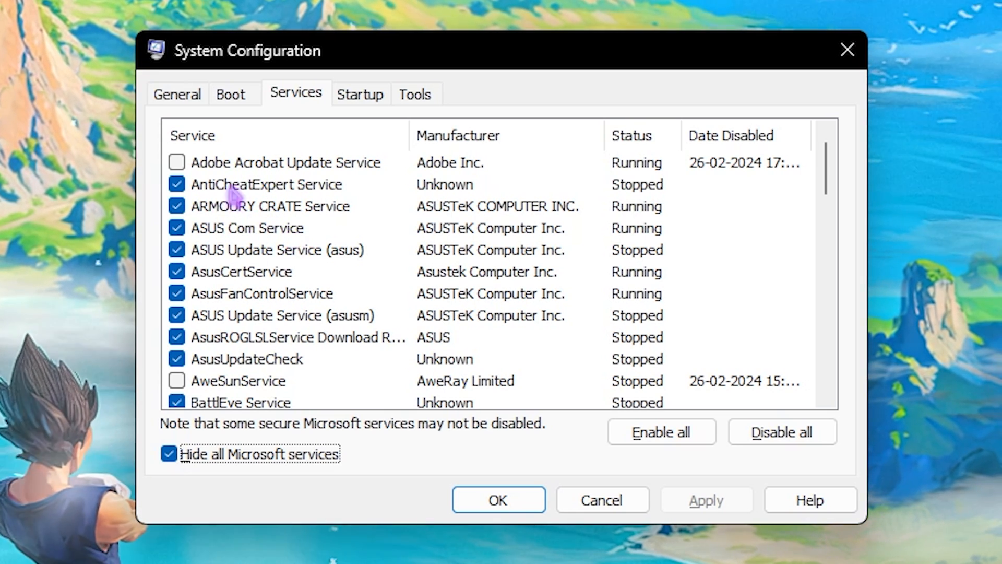
mouse_move(229, 173)
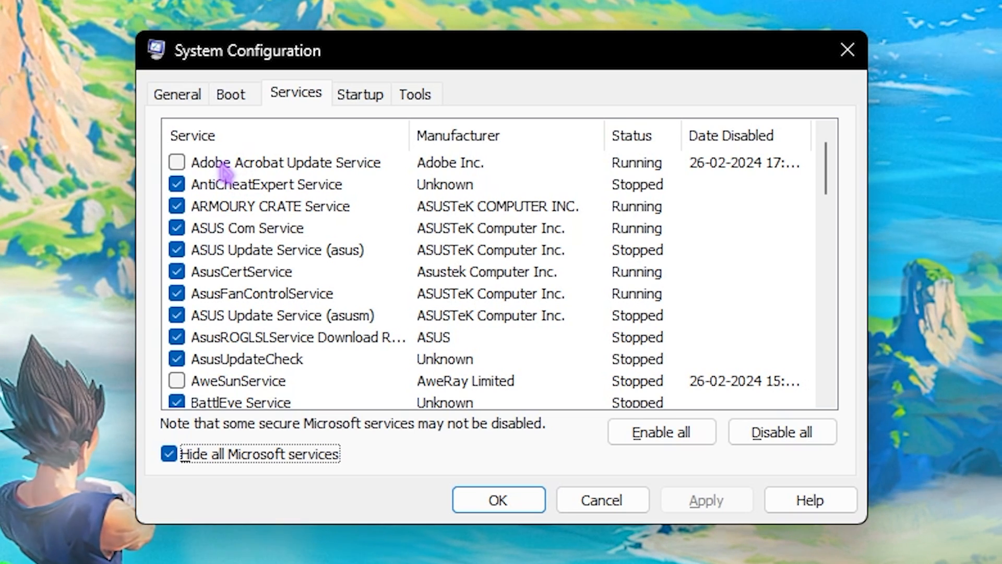
scroll("down", 3)
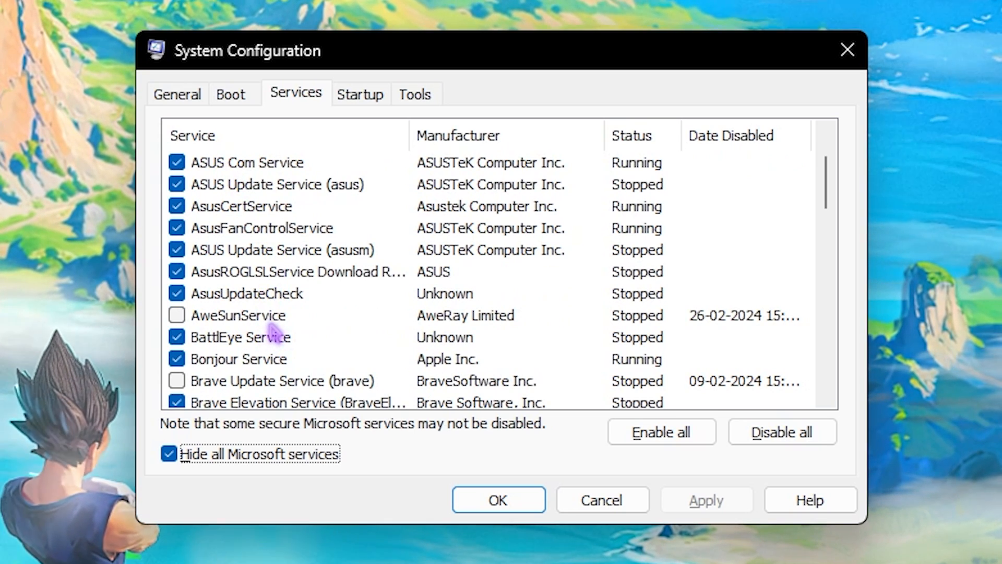
scroll("down", 3)
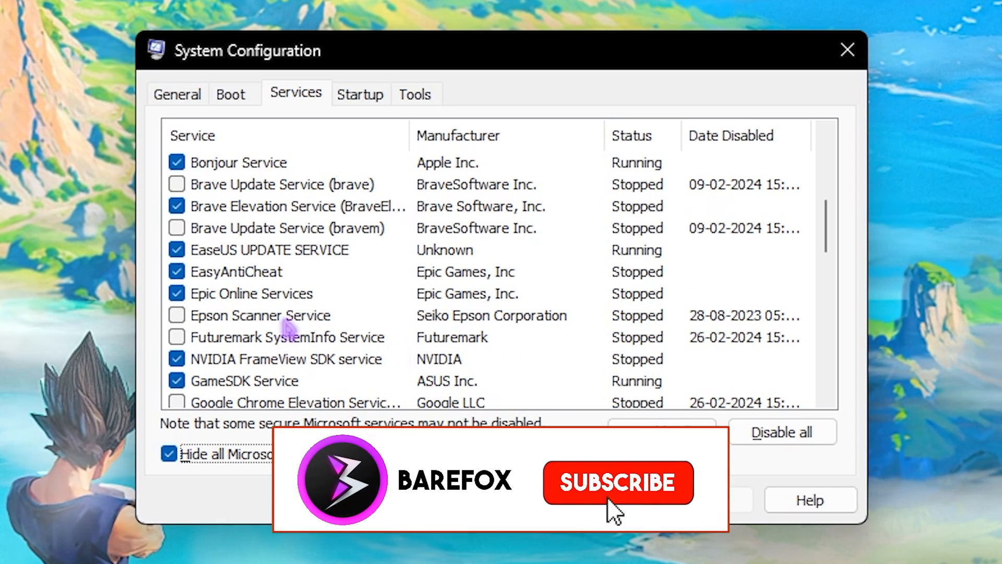
left_click(618, 482)
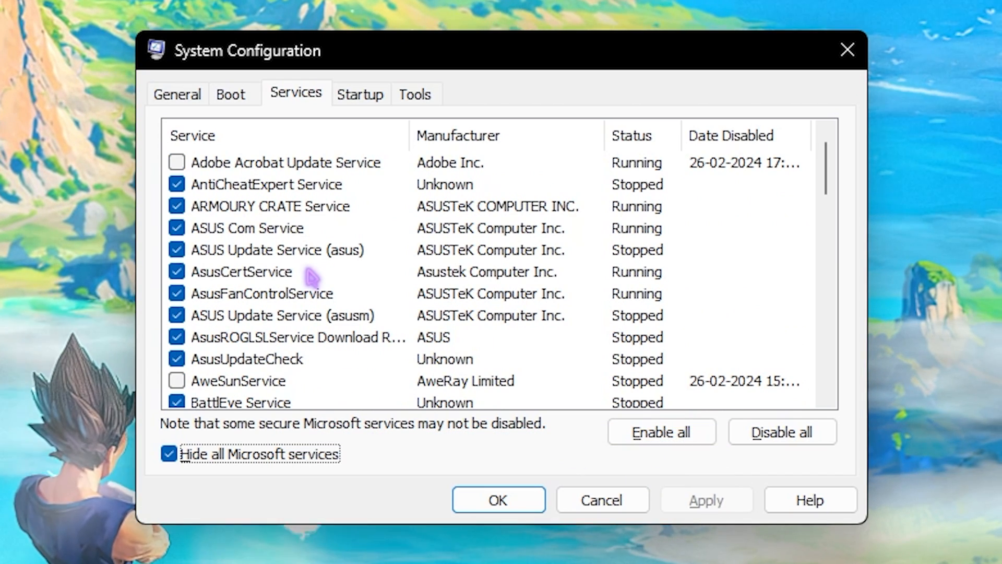
scroll("down", 3)
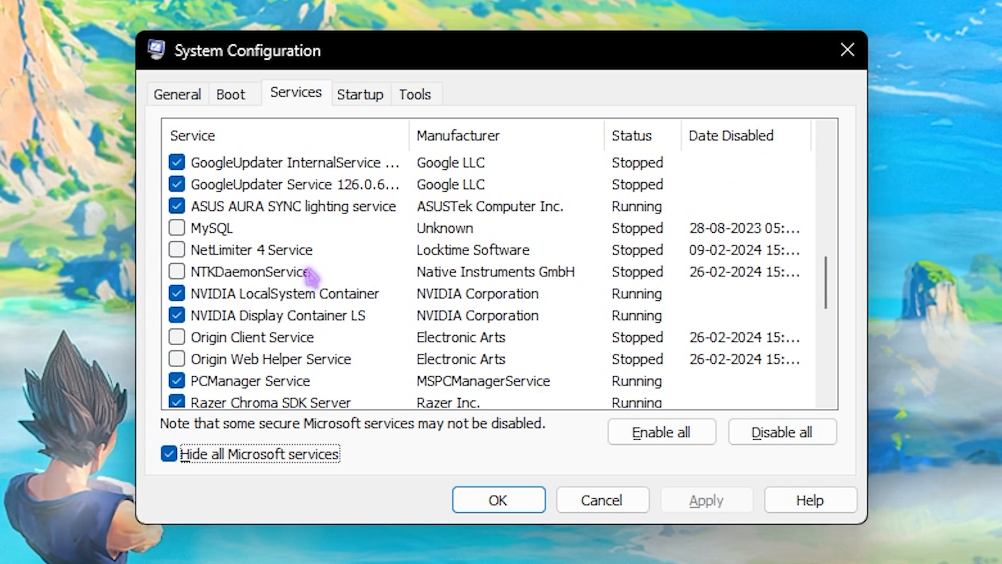
scroll("down", 3)
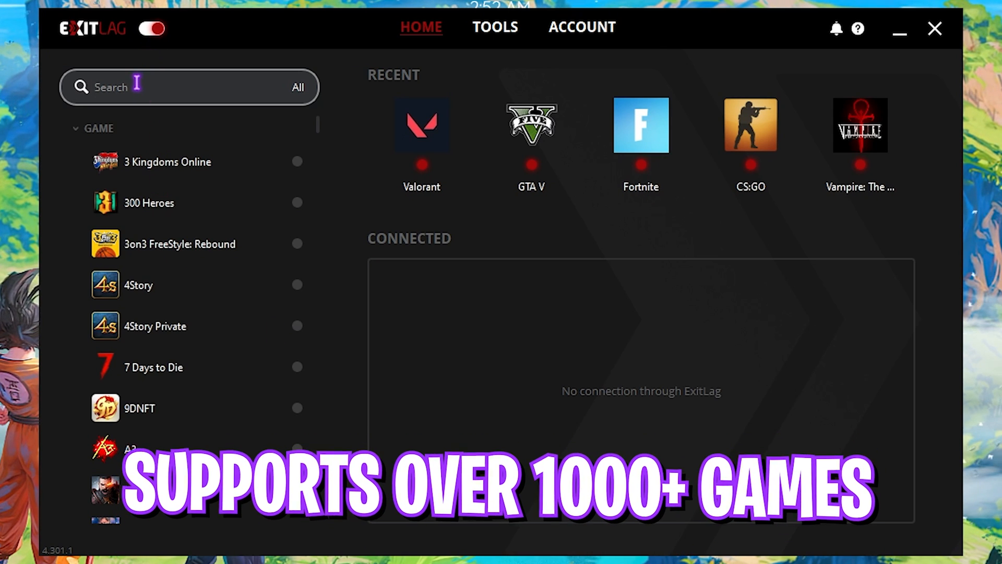
Search 'Gray', select Gray Zone Warfare, choose SG Singapore01 and apply its routes
type("Gray")
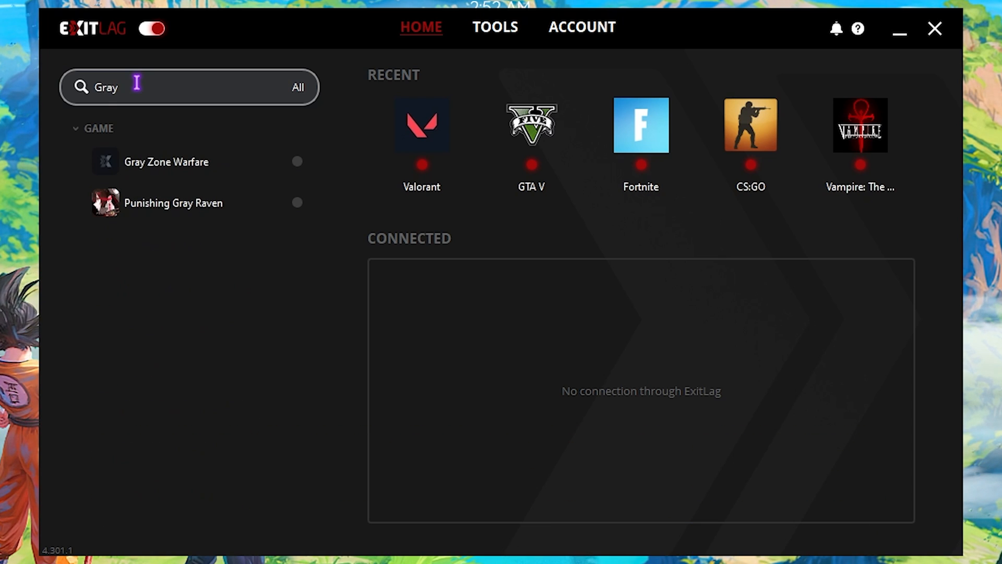
left_click(167, 161)
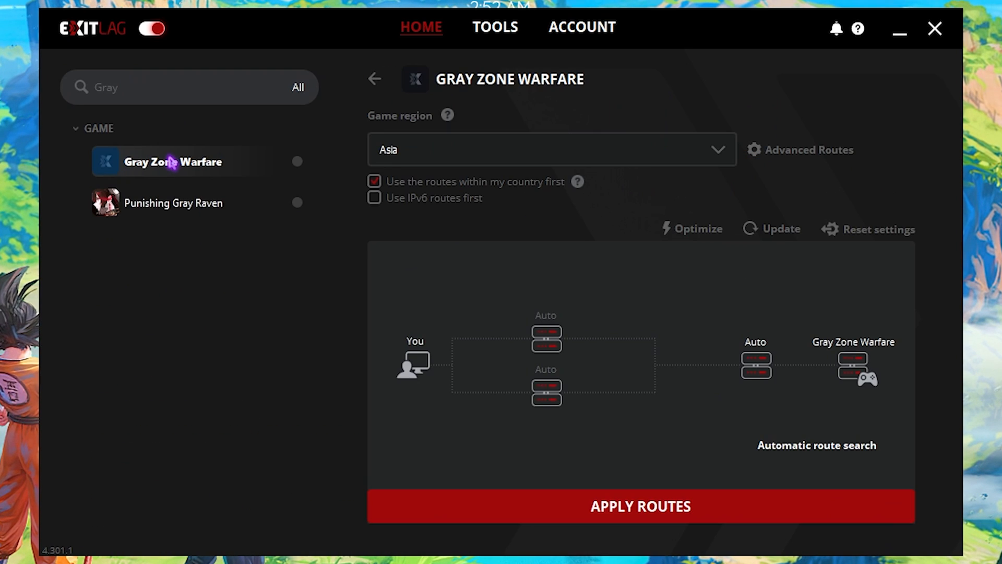
left_click(552, 150)
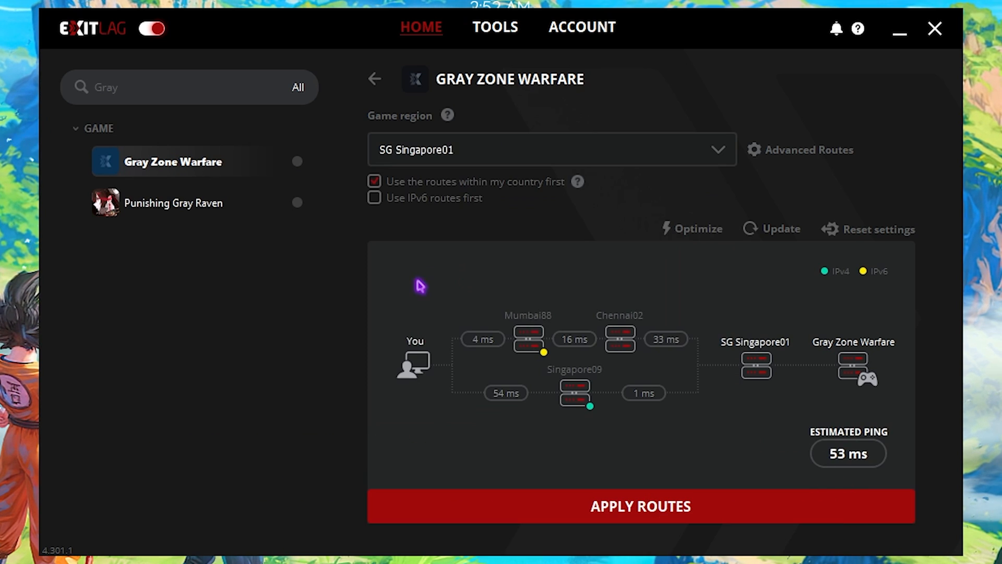
mouse_move(821, 455)
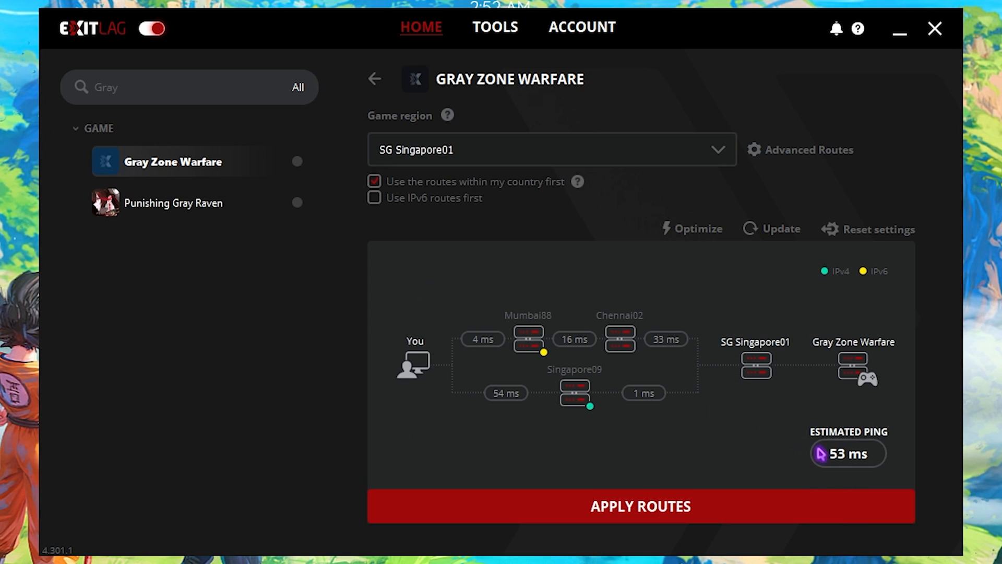
left_click(374, 80)
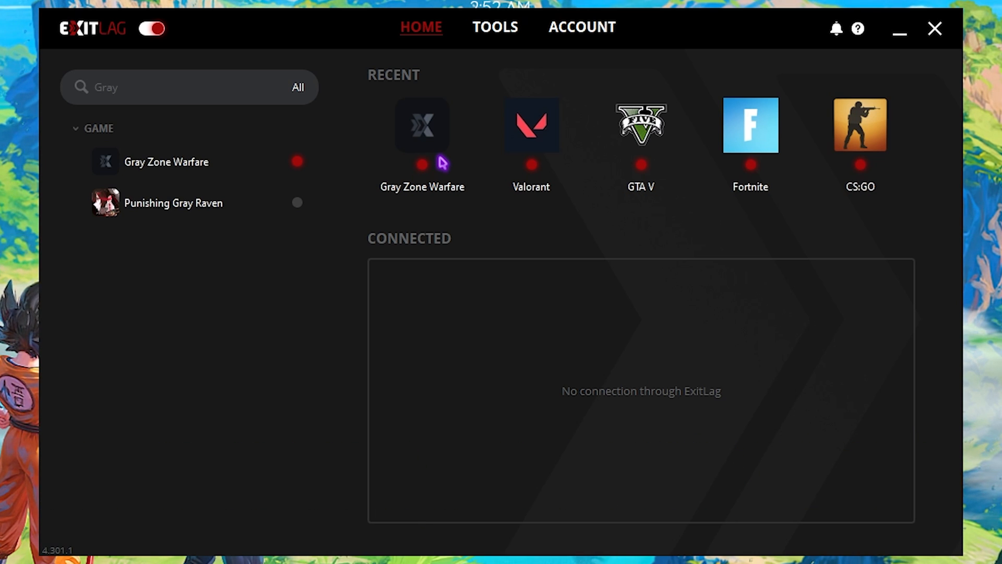
mouse_move(490, 71)
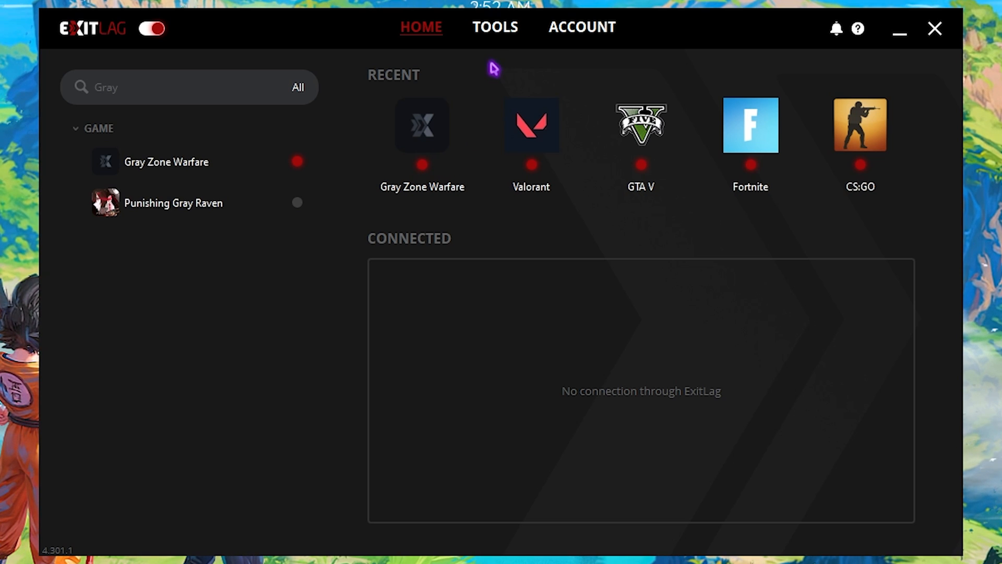
In TOOLS > FPS BOOST, switch on Disable Game Bar and Game DVR and Disable Core Parking
left_click(495, 27)
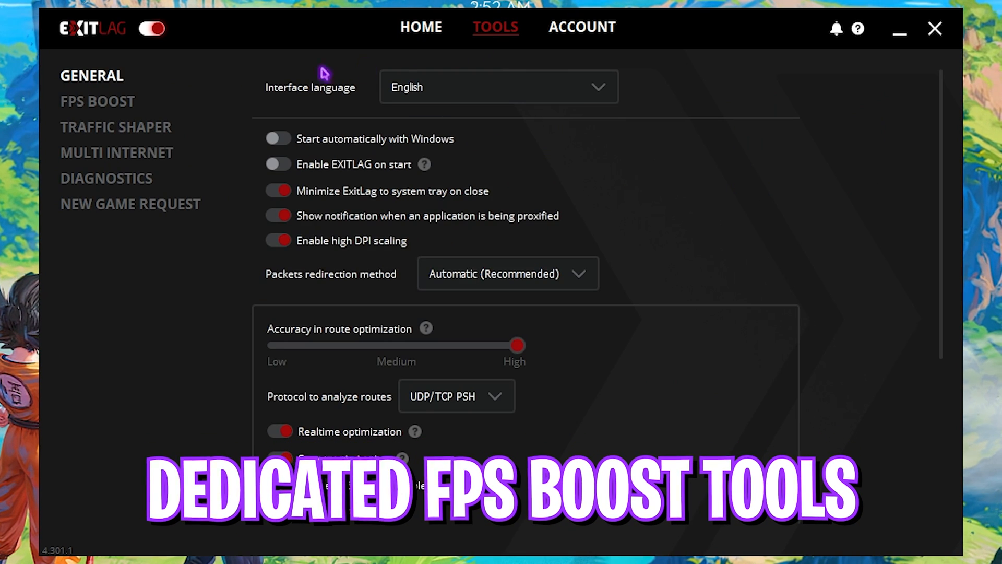
left_click(98, 102)
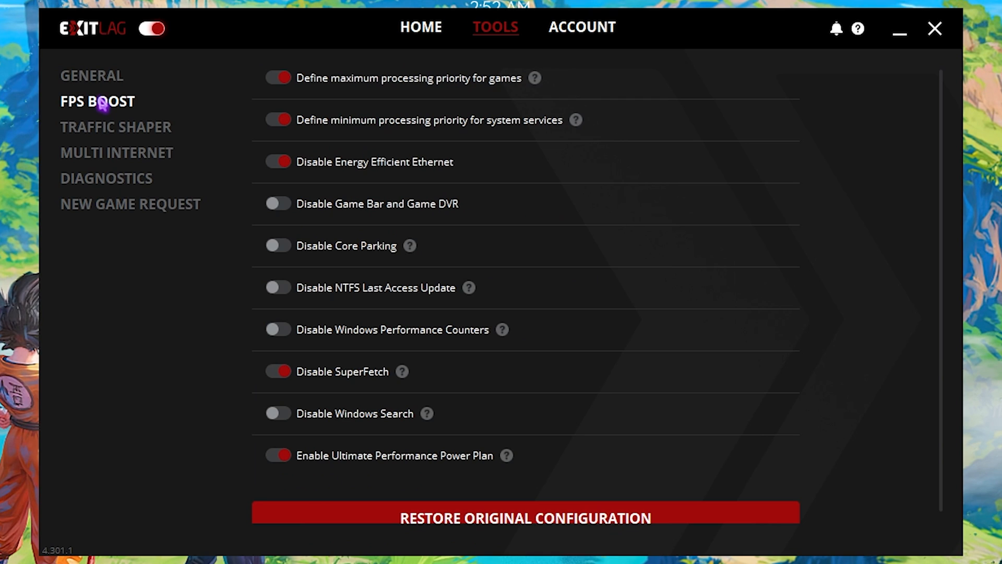
left_click(278, 119)
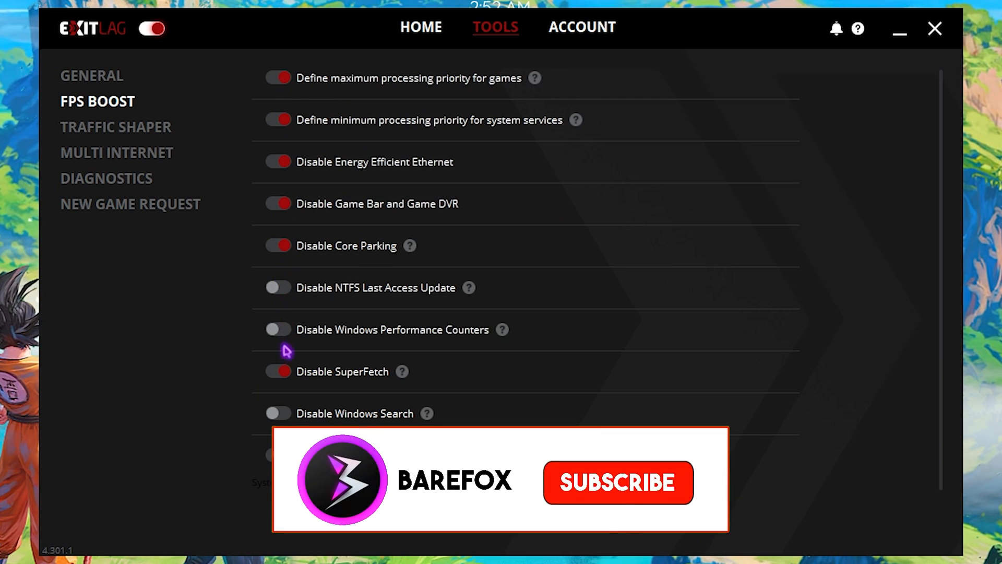
left_click(618, 483)
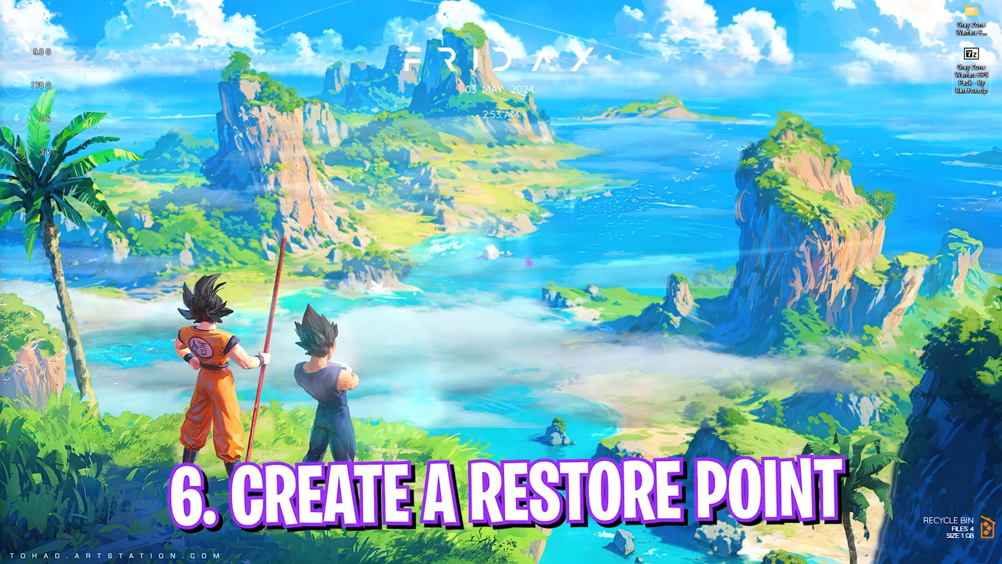
Create a restore point described 'G' from the System Protection tab and dismiss the success message
left_click(373, 555)
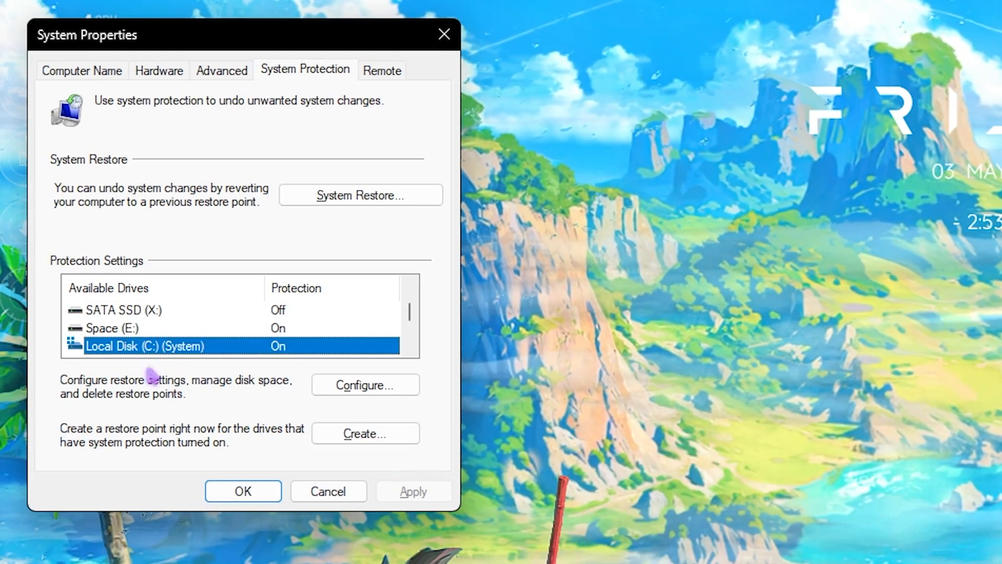
left_click(365, 432)
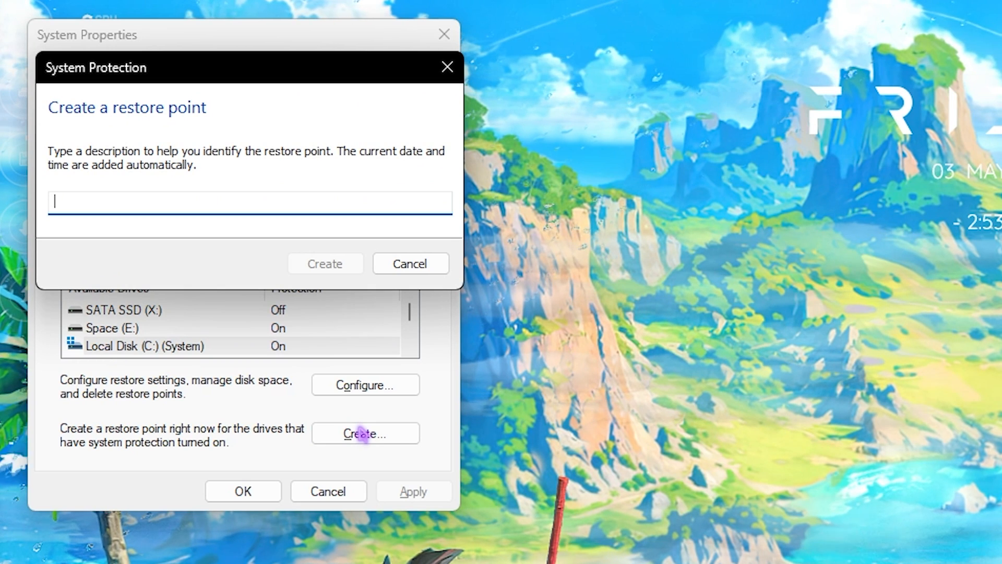
type("G")
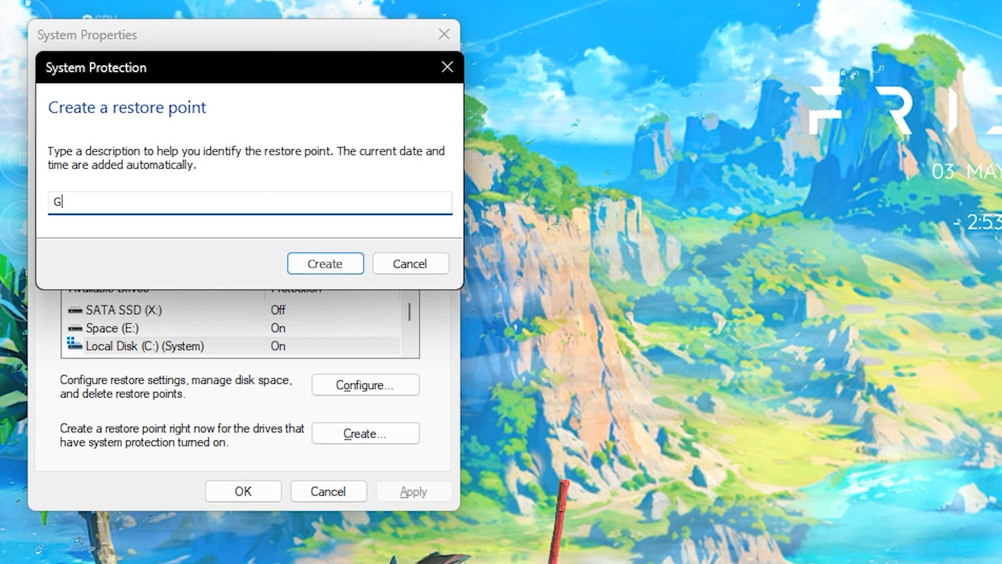
left_click(326, 263)
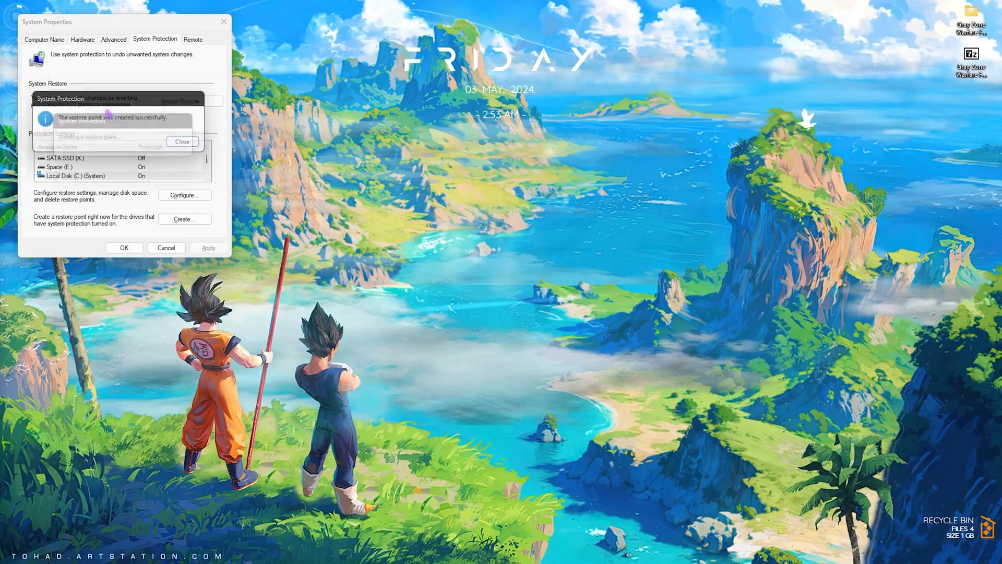
left_click(181, 142)
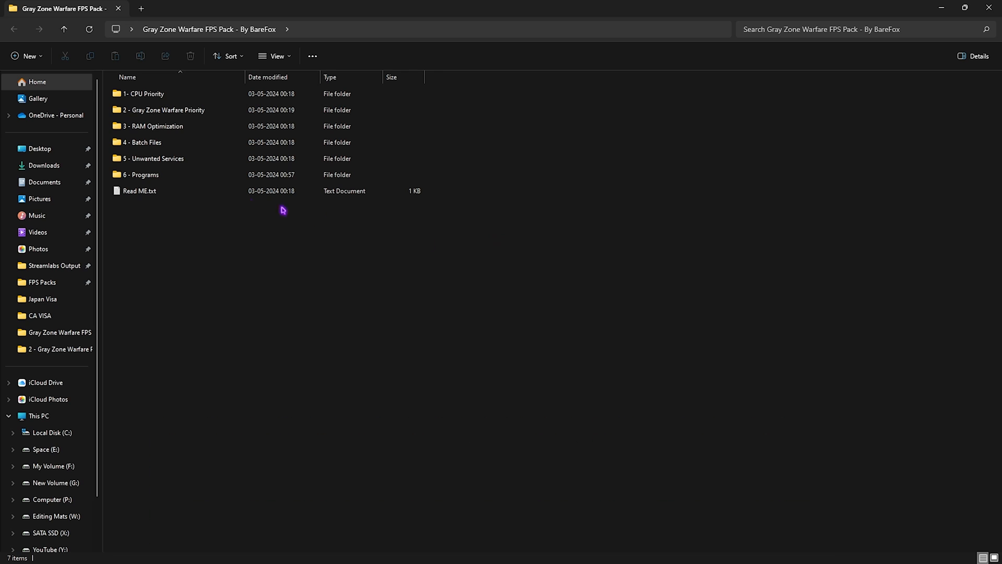
Browse 1- CPU Priority down to the INTEL registry file, return to the pack root and enter 2 - Gray Zone Warfare Priority
key("ctrl+a")
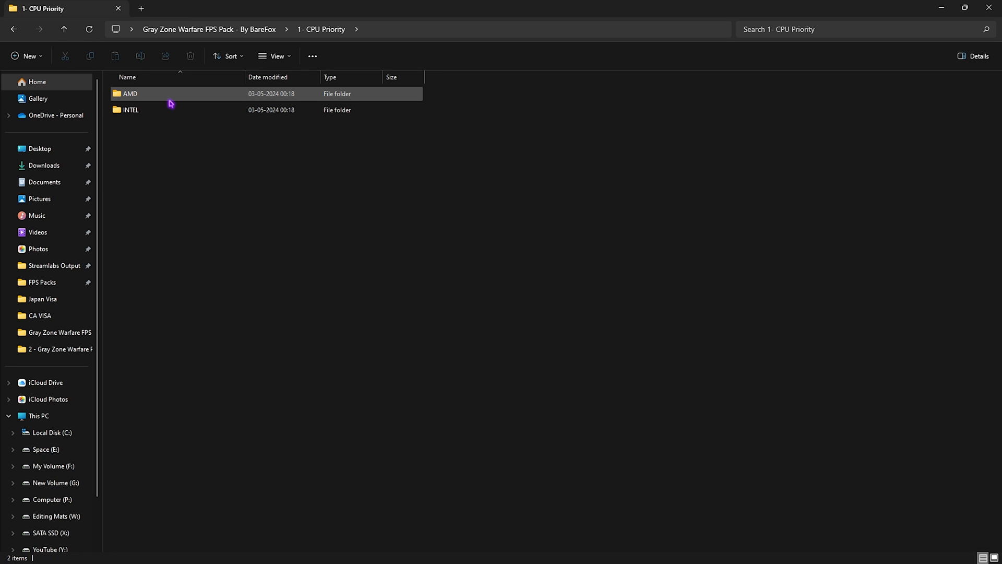
double_click(131, 109)
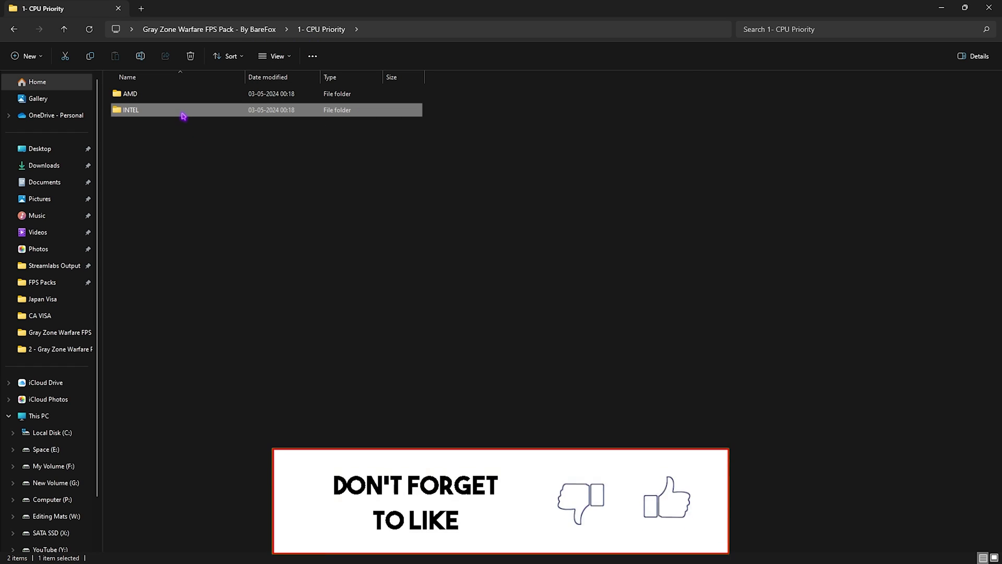
double_click(130, 109)
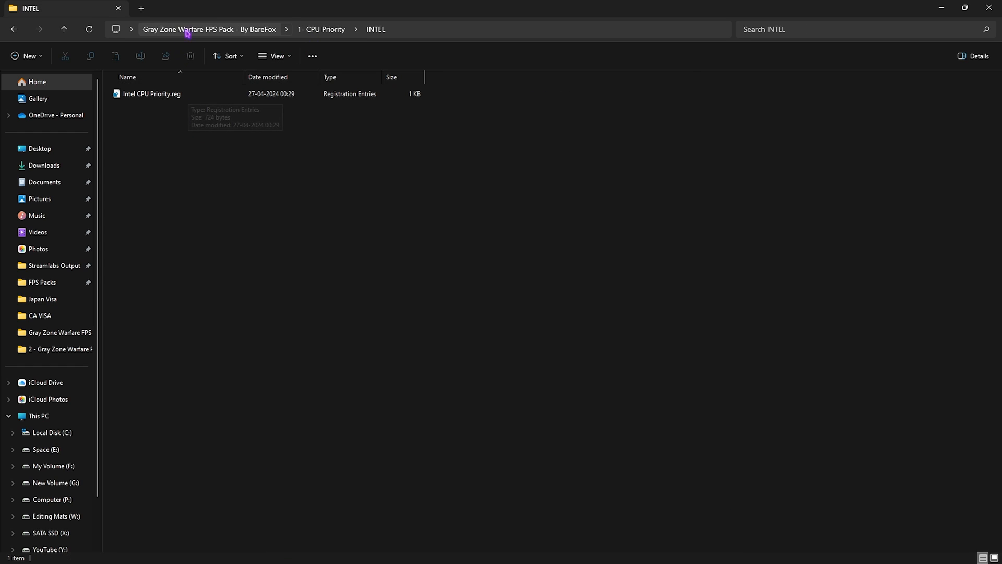
left_click(208, 29)
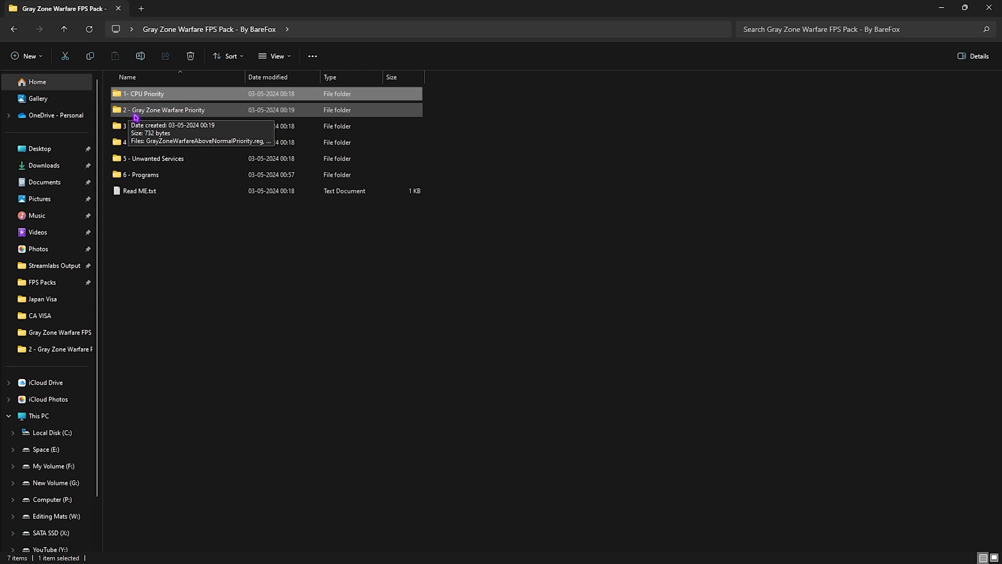
double_click(167, 109)
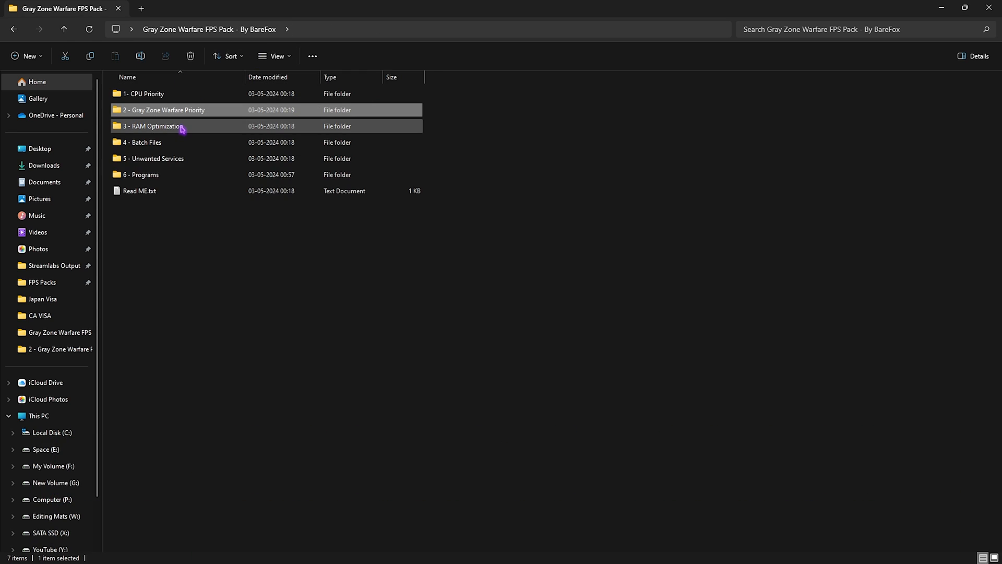
Enter 3 - RAM Optimization and pick the 32GB Ram.reg tweak among the 2GB-128GB files
double_click(152, 125)
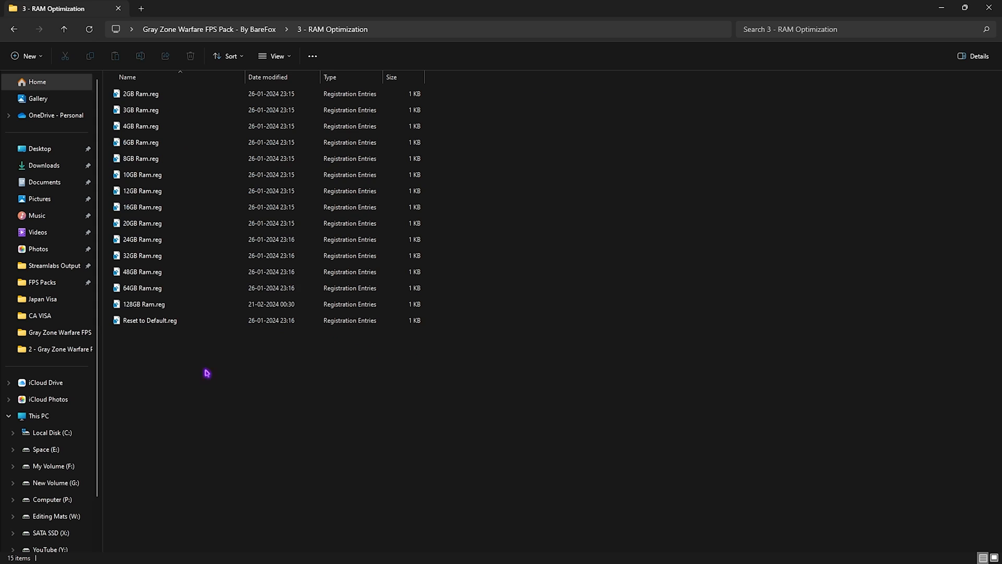
key("ctrl+a")
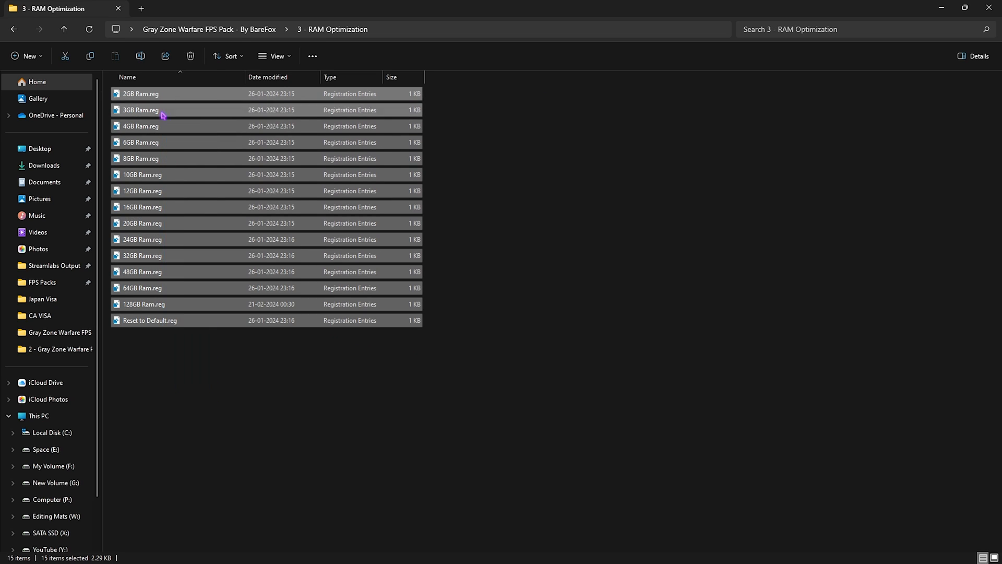
left_click(176, 370)
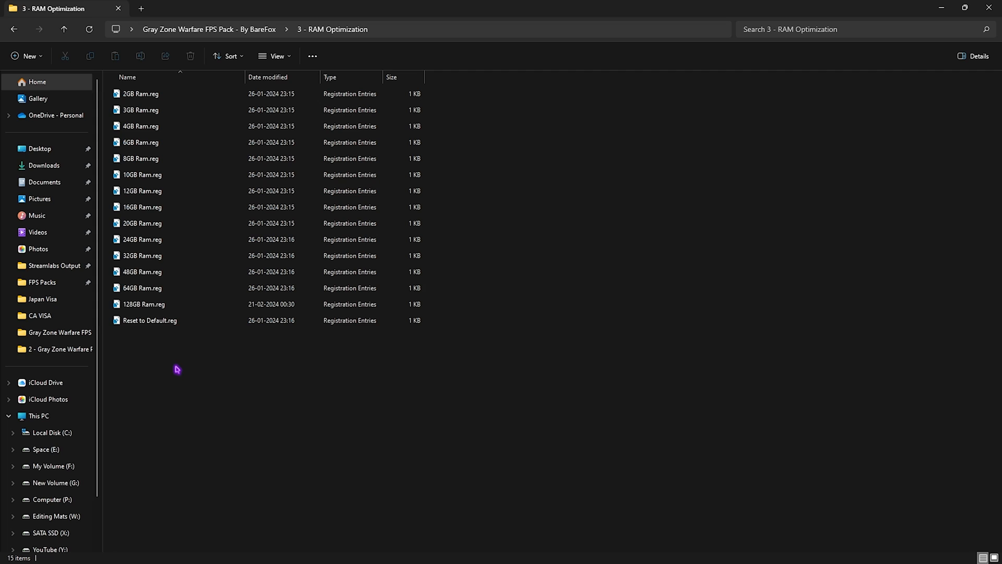
left_click(142, 255)
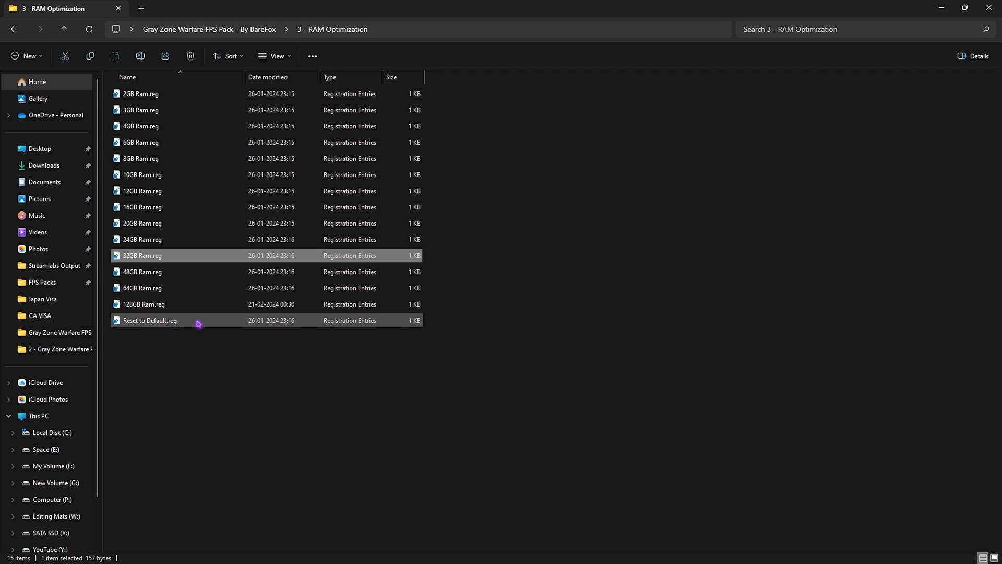
mouse_move(167, 322)
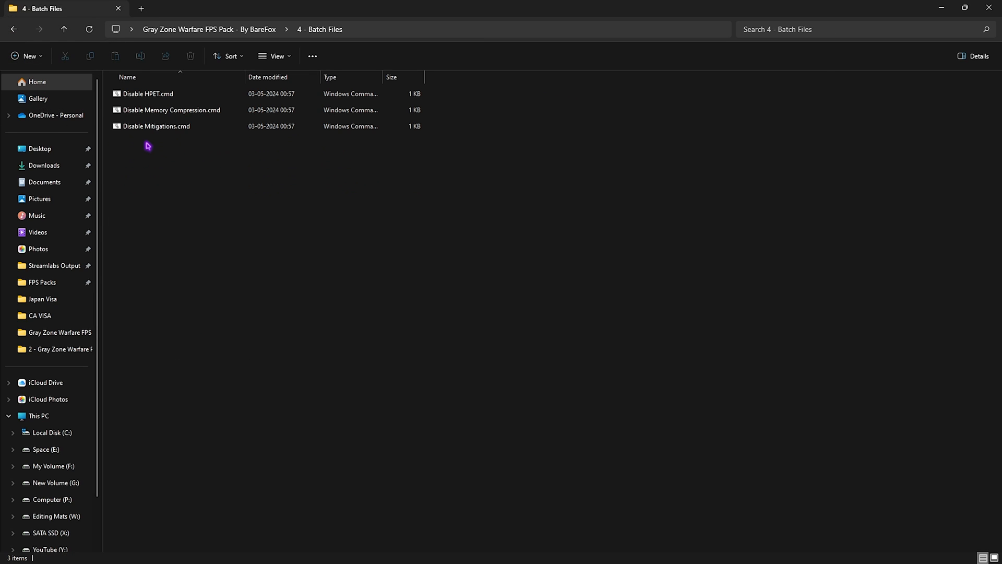
mouse_move(193, 198)
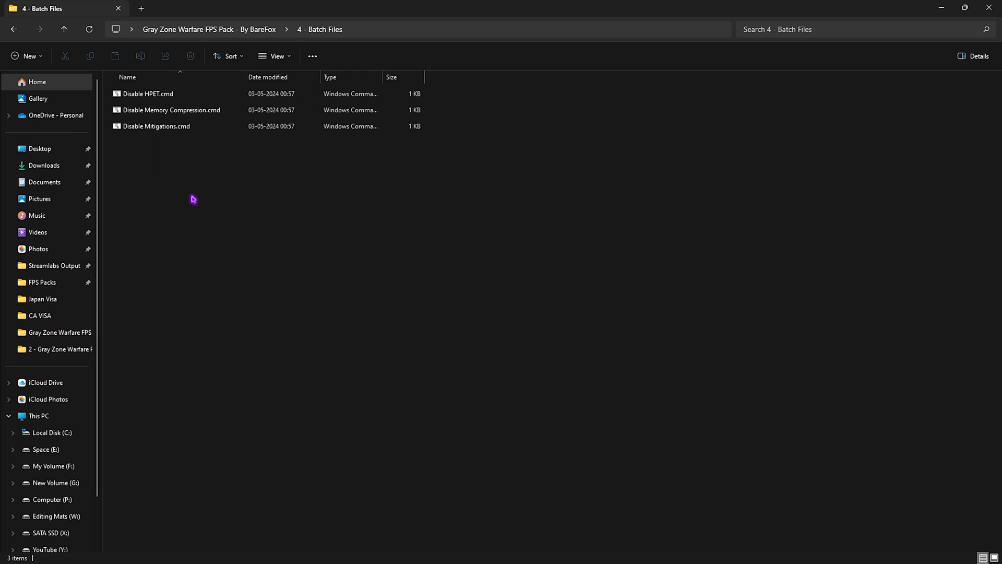
mouse_move(191, 195)
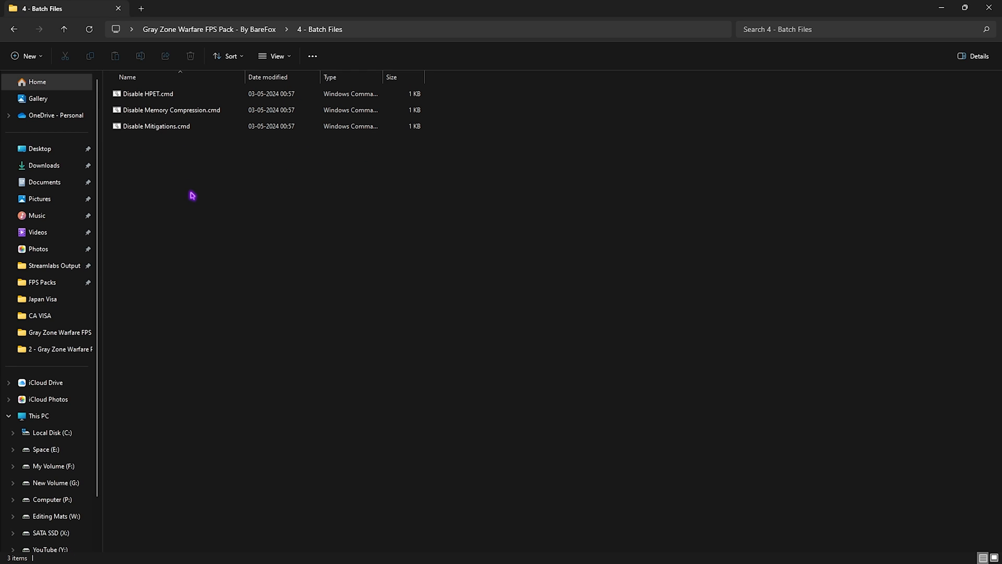
Run Disable HPET.cmd, then Disable Memory Compression.cmd and Disable Mitigations.cmd from 4 - Batch Files
left_click(147, 94)
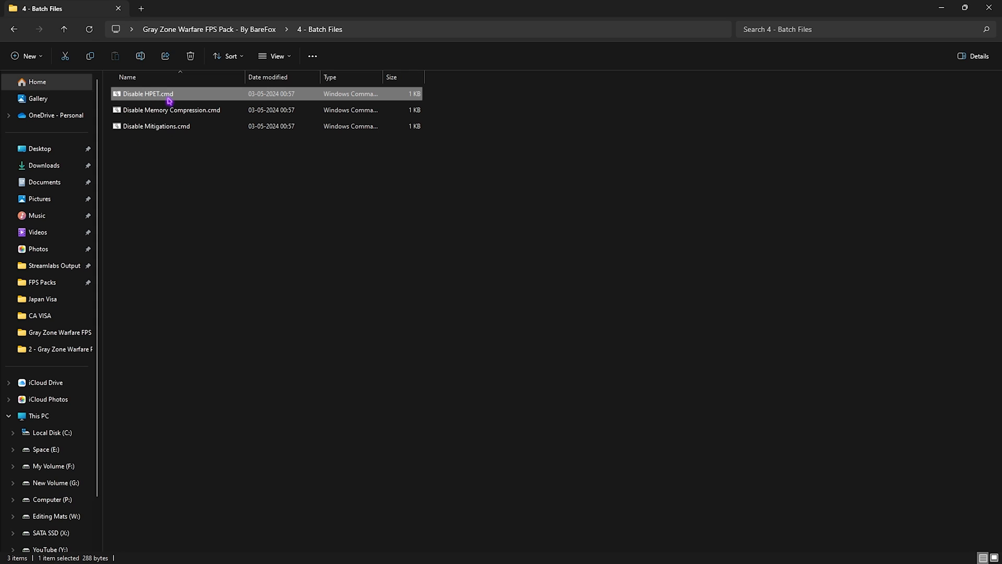
double_click(146, 94)
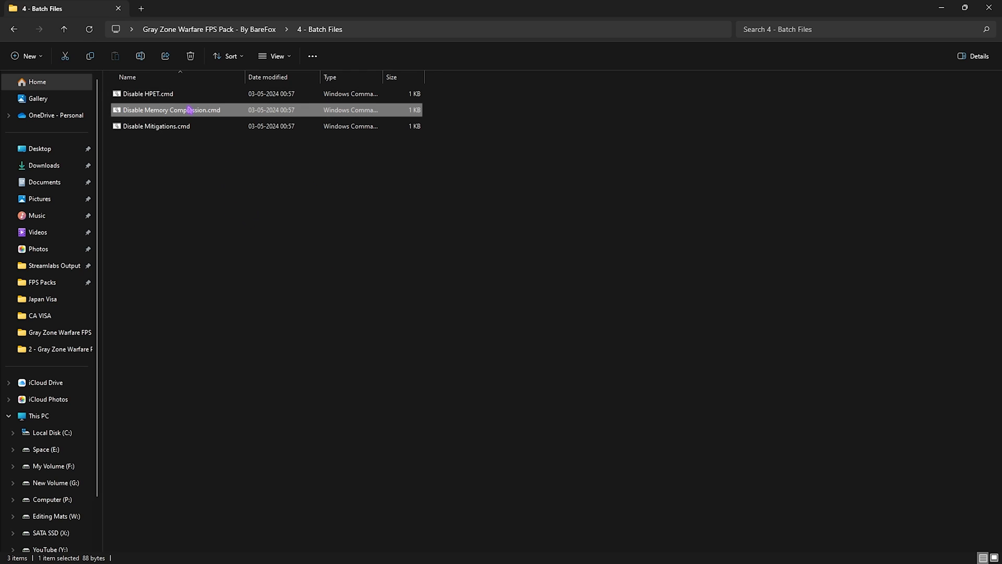
left_click(156, 125)
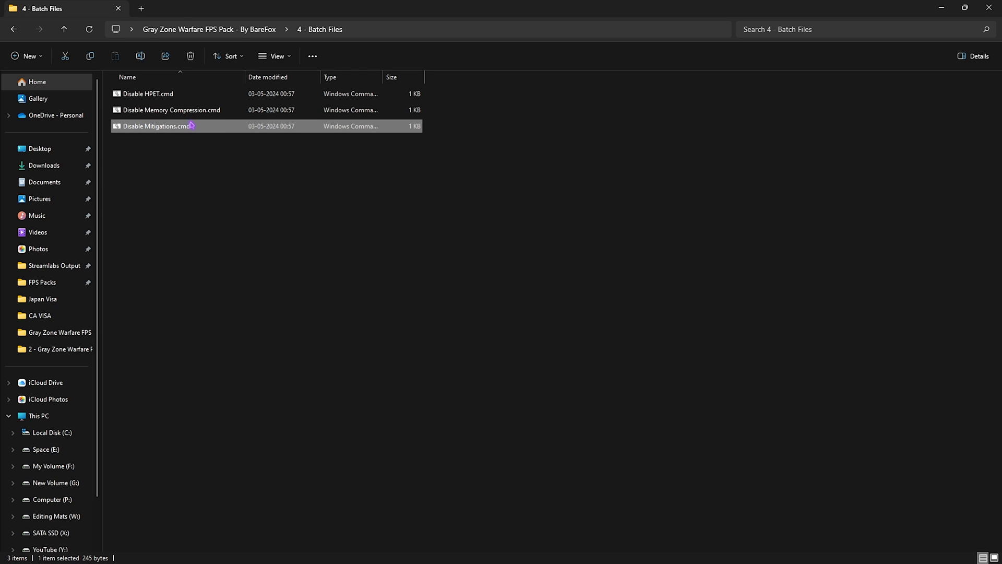
key("ctrl+a")
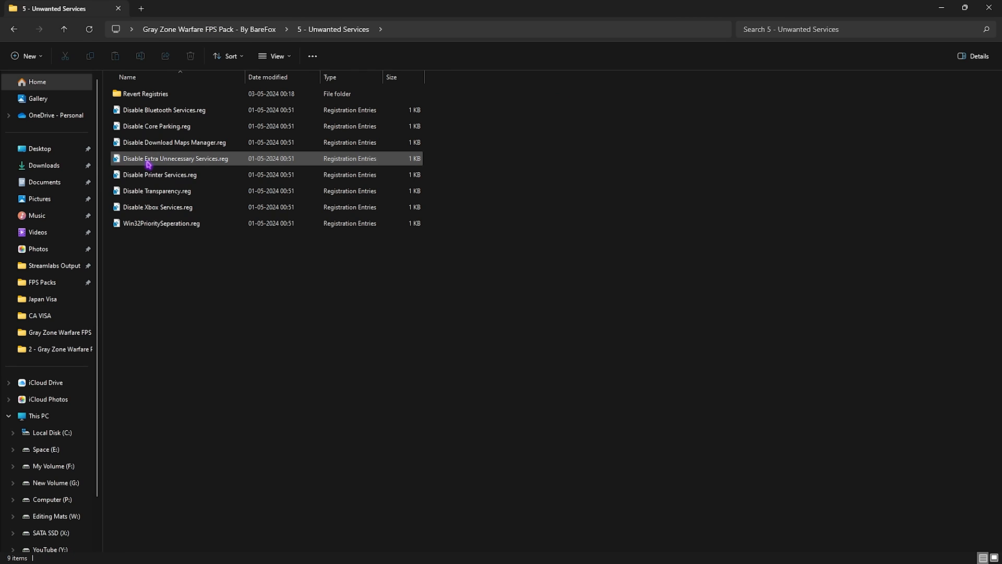
Merge the Bluetooth and other service-disabling .reg files from 5 - Unwanted Services into the registry
left_click(190, 285)
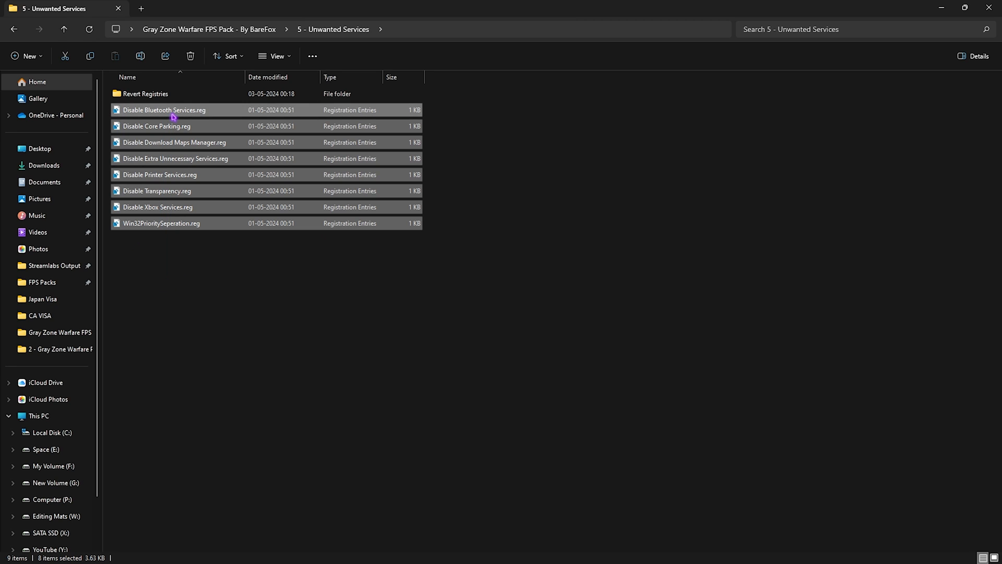
left_click(163, 110)
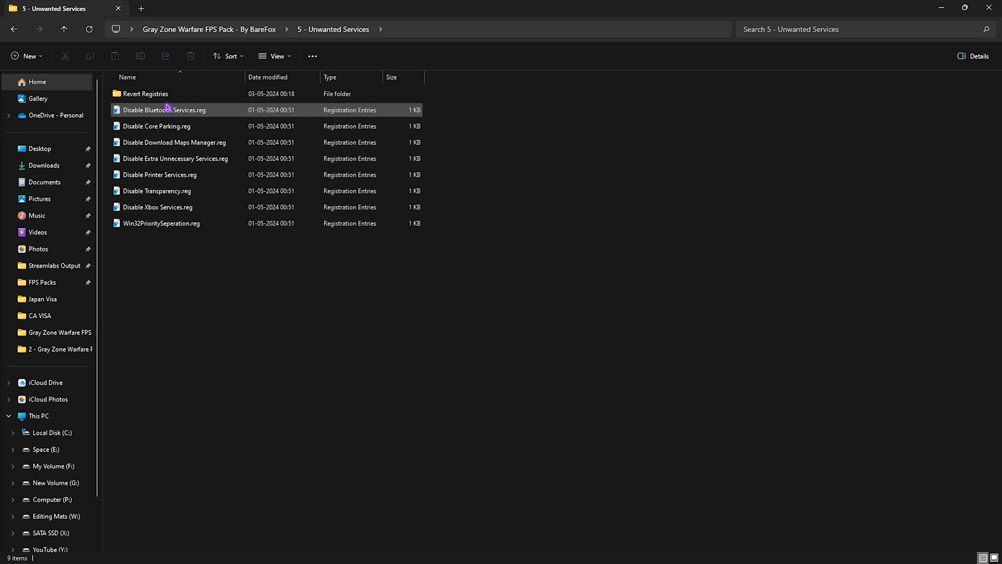
double_click(145, 93)
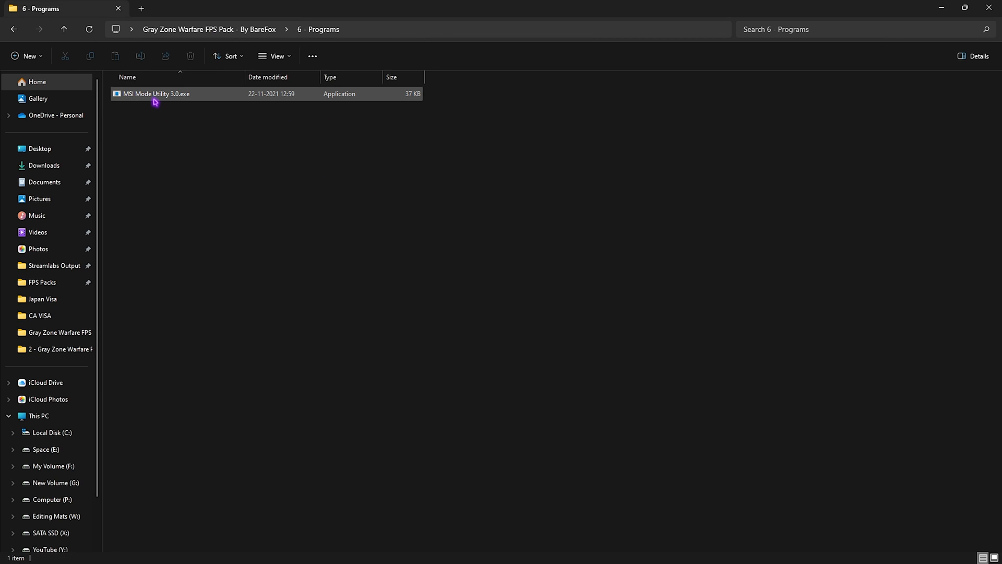
Run MSI Mode Utility 3.0 as administrator and apply MSI with High interrupt priority to the listed devices
left_click(155, 98)
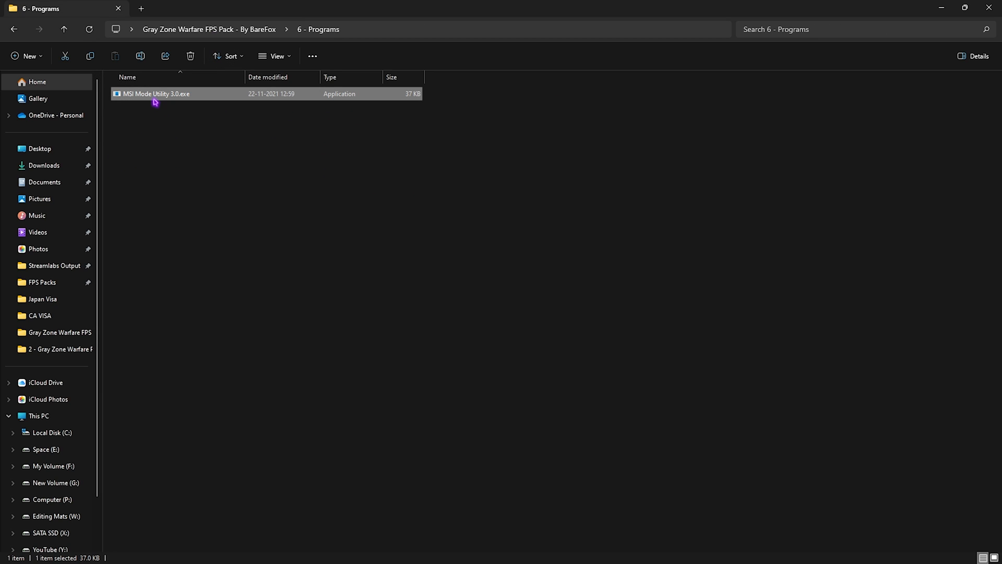
right_click(154, 99)
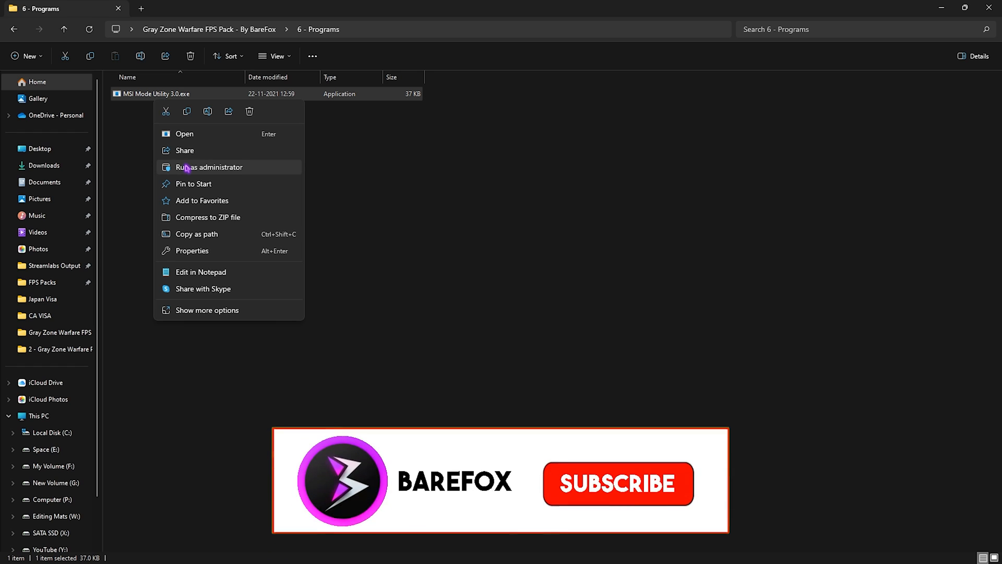
left_click(209, 167)
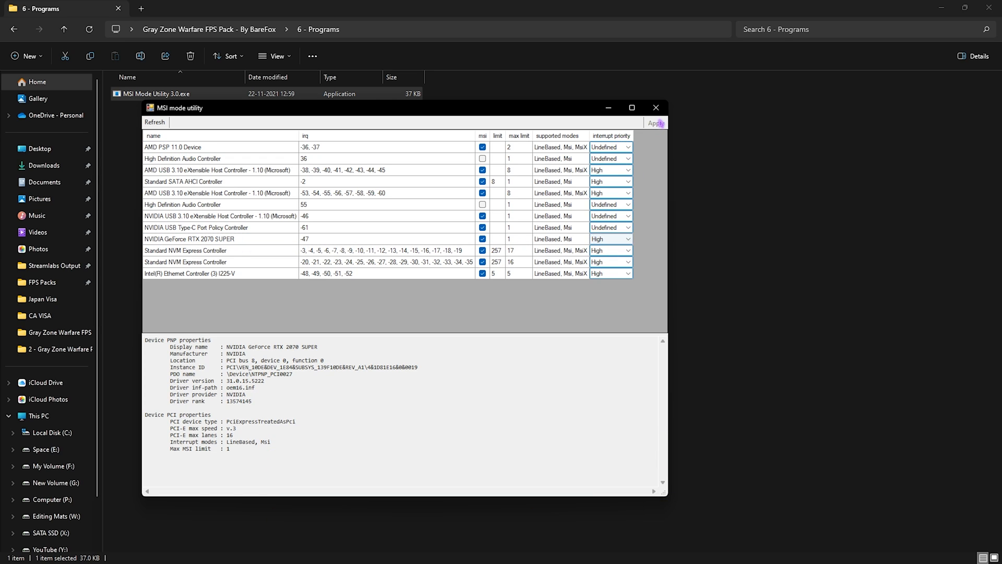
left_click(656, 106)
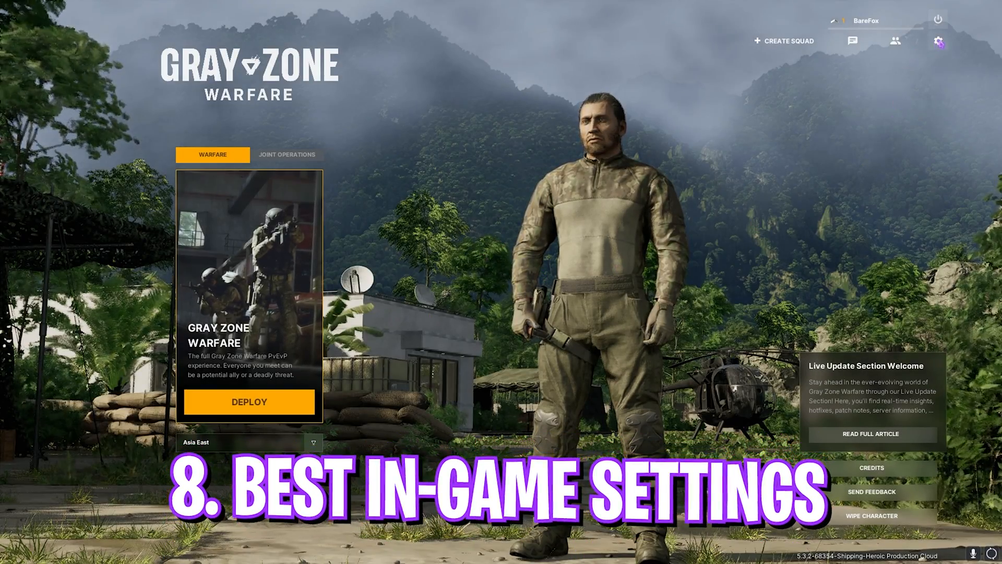
Enter the game's GRAPHICS settings and review the Display and low Quality presets for effects and shadows
left_click(940, 40)
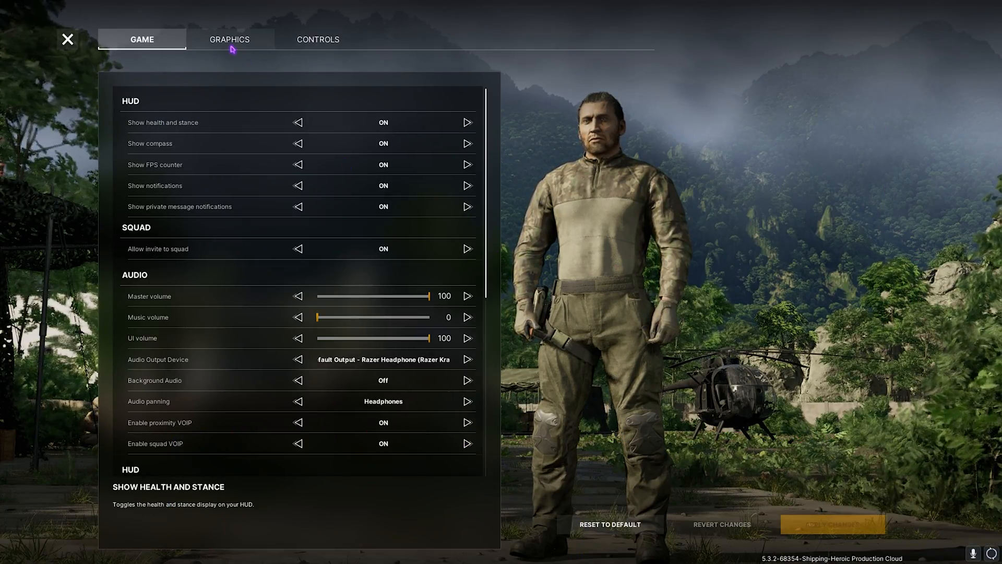
left_click(230, 39)
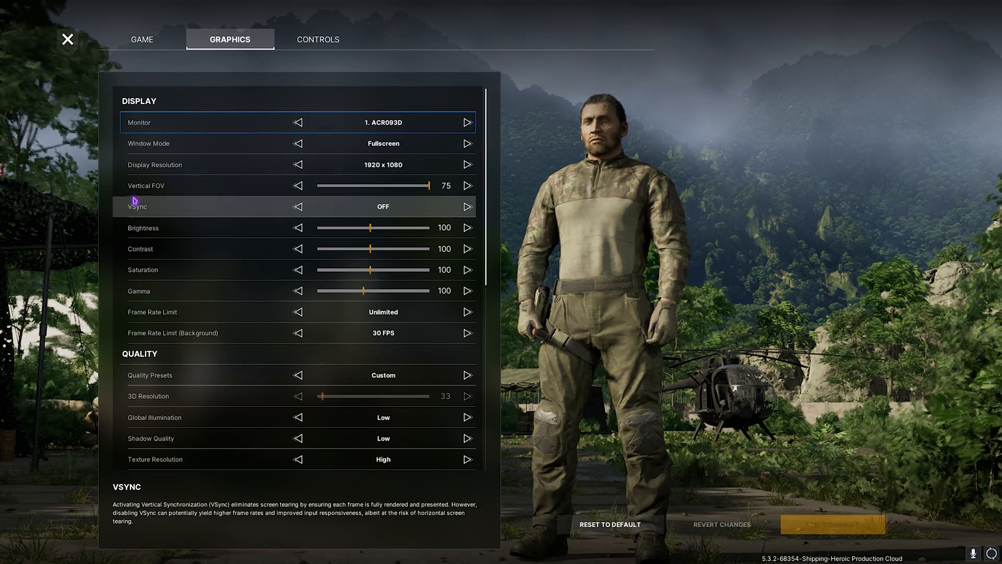
mouse_move(267, 342)
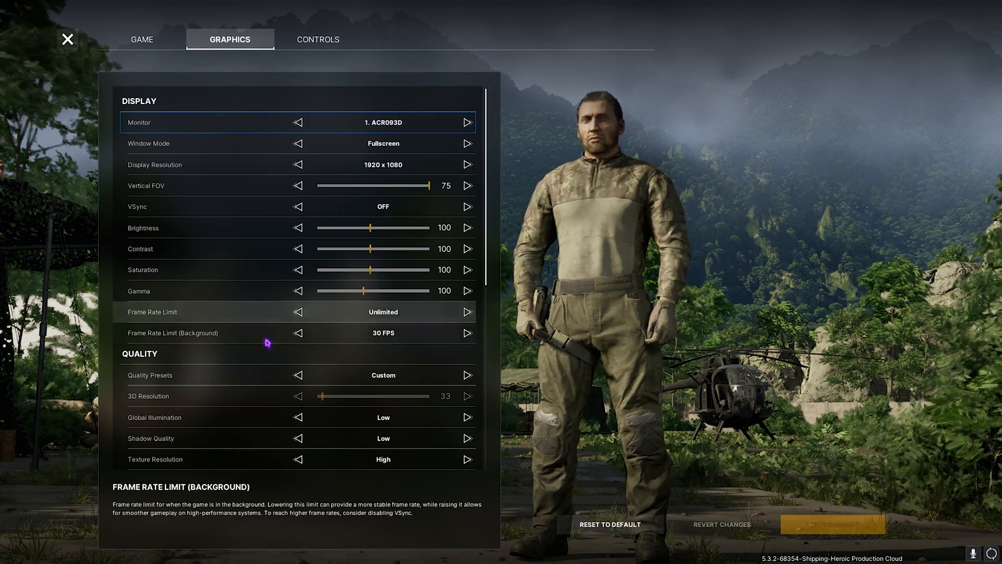
scroll("down", 3)
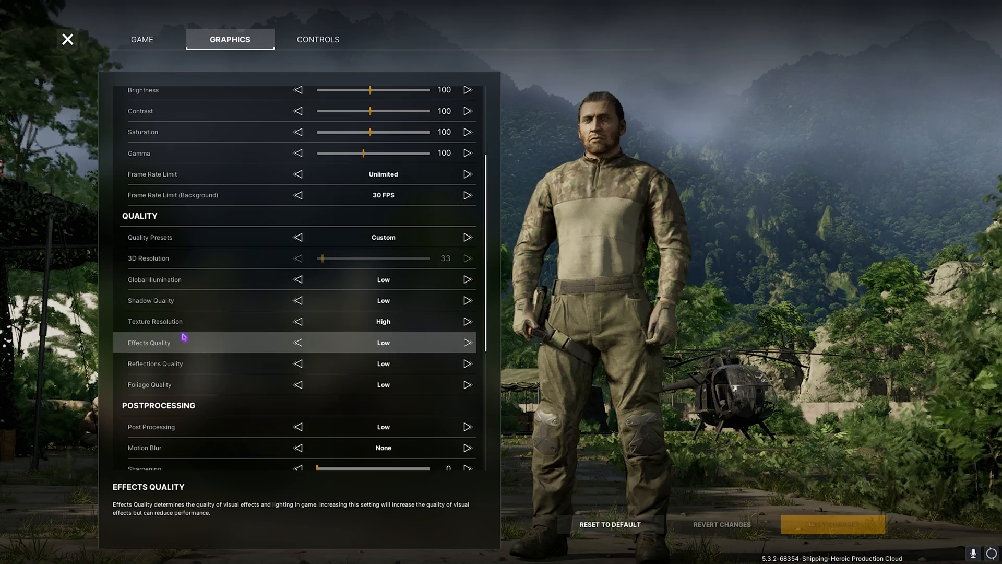
mouse_move(352, 356)
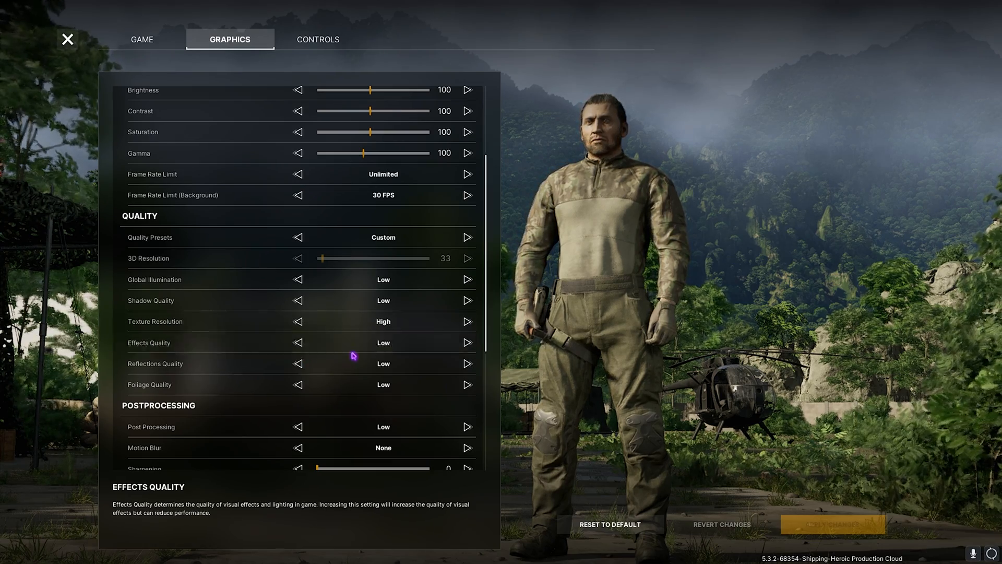
mouse_move(142, 387)
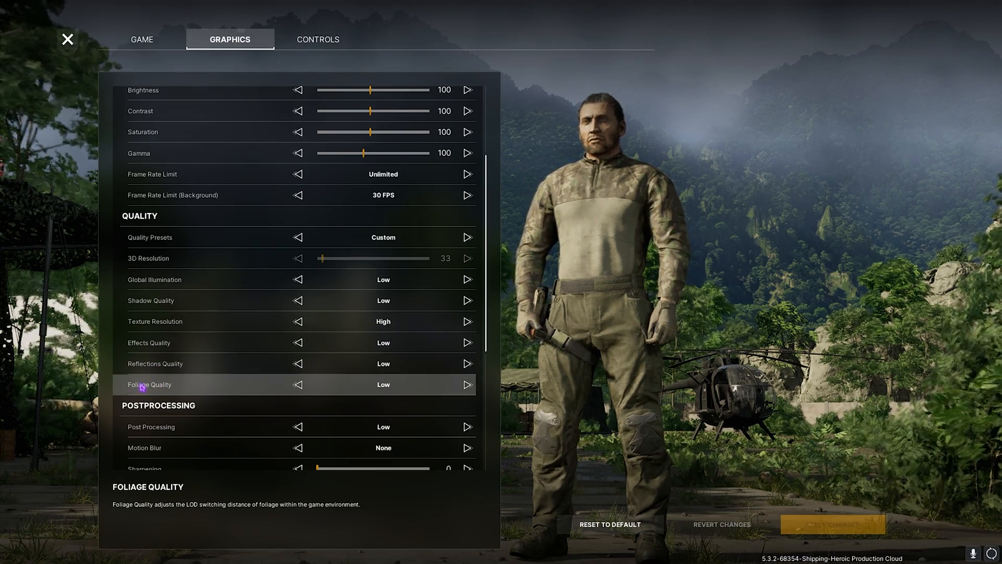
Cycle FidelityFX Super Resolution under ADVANCED until it reads Quality, keeping frame generation on
scroll("down", 3)
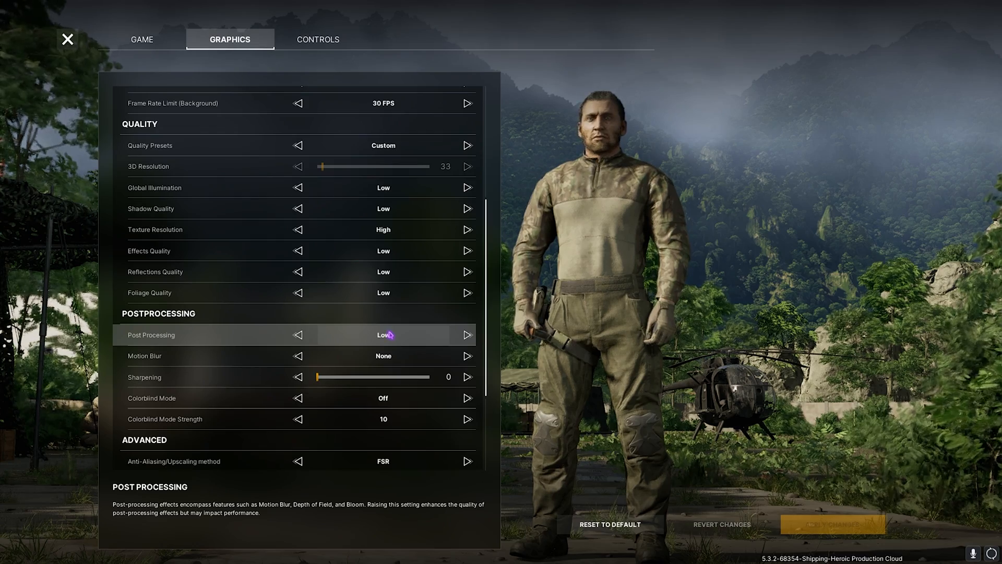
mouse_move(182, 409)
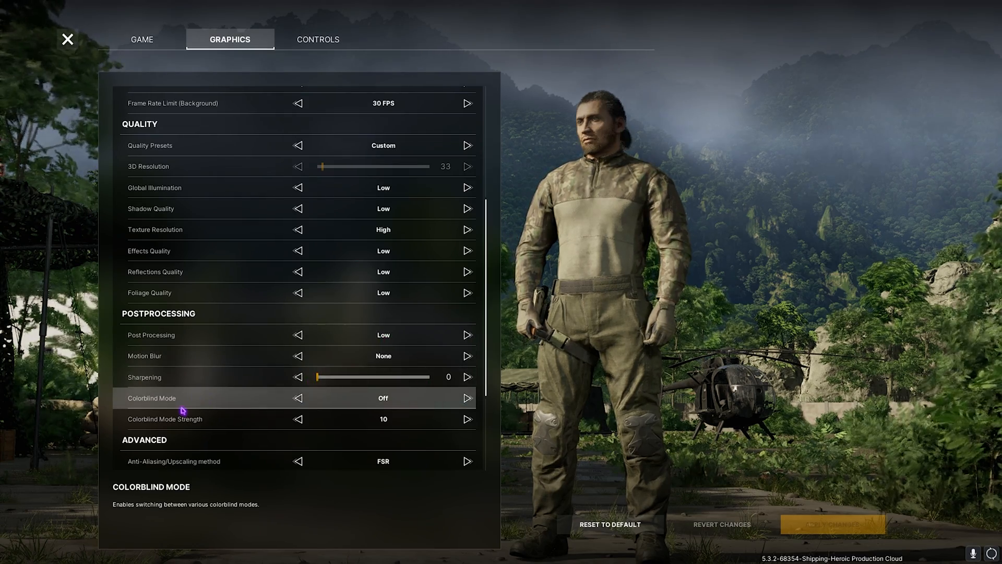
scroll("down", 3)
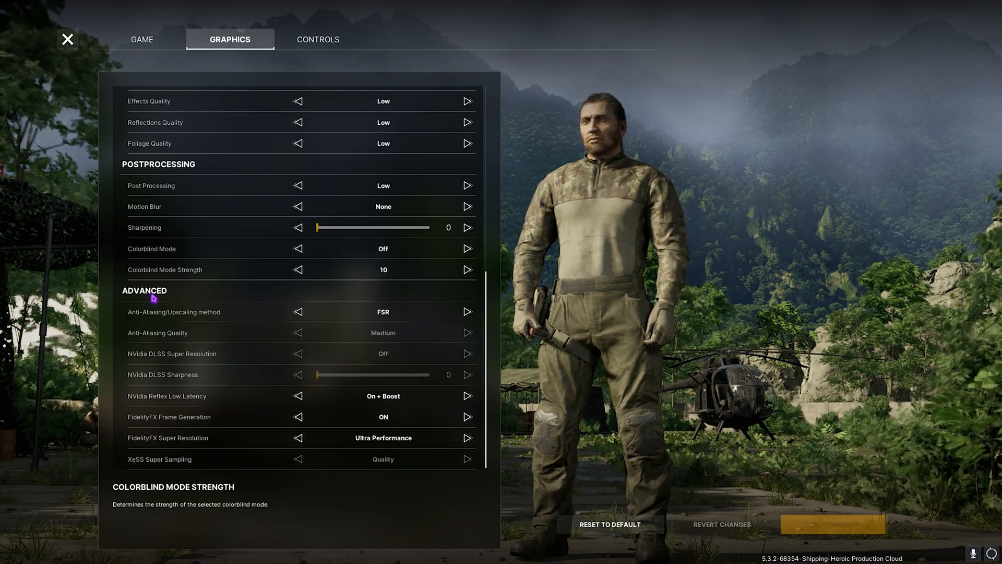
mouse_move(195, 316)
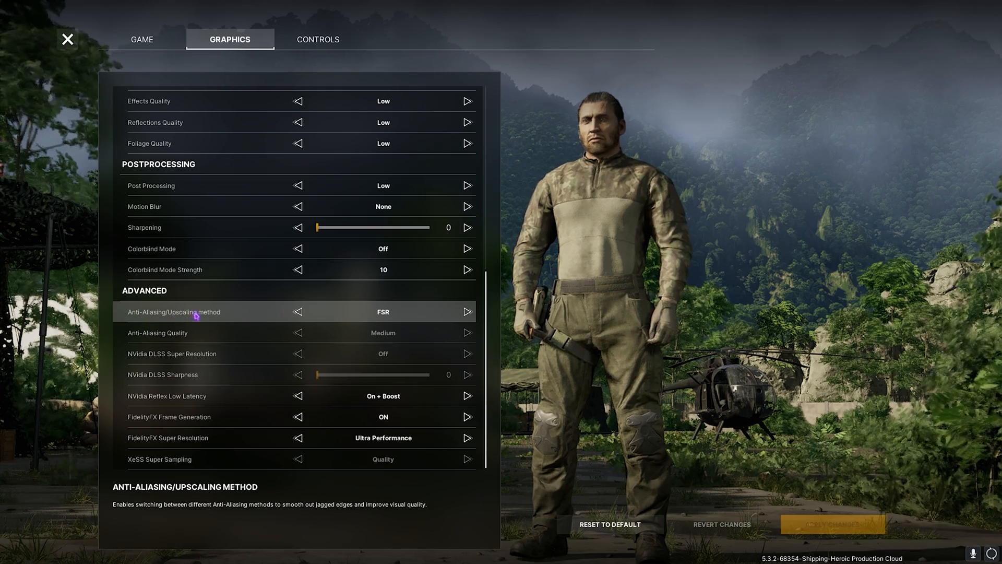
mouse_move(415, 447)
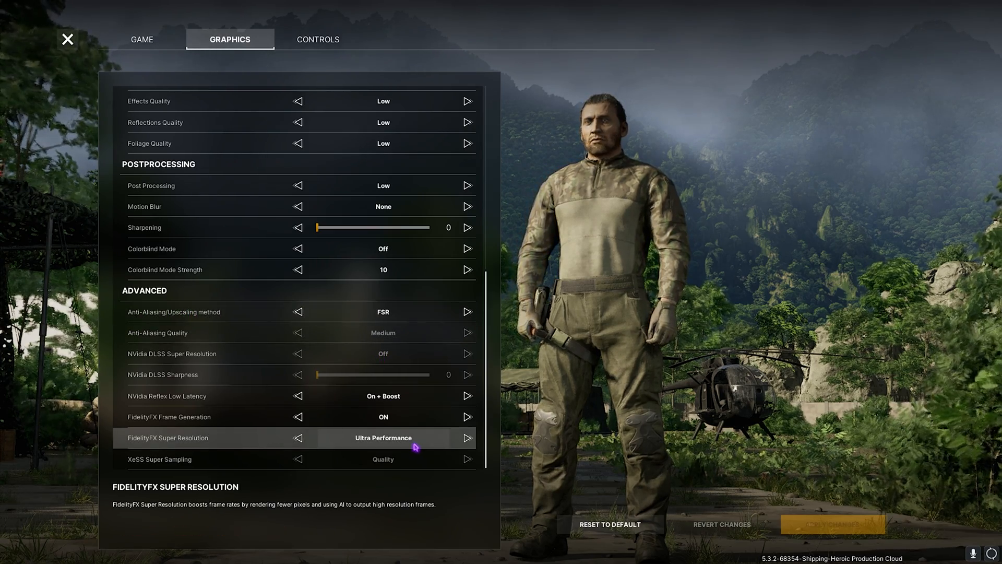
left_click(467, 437)
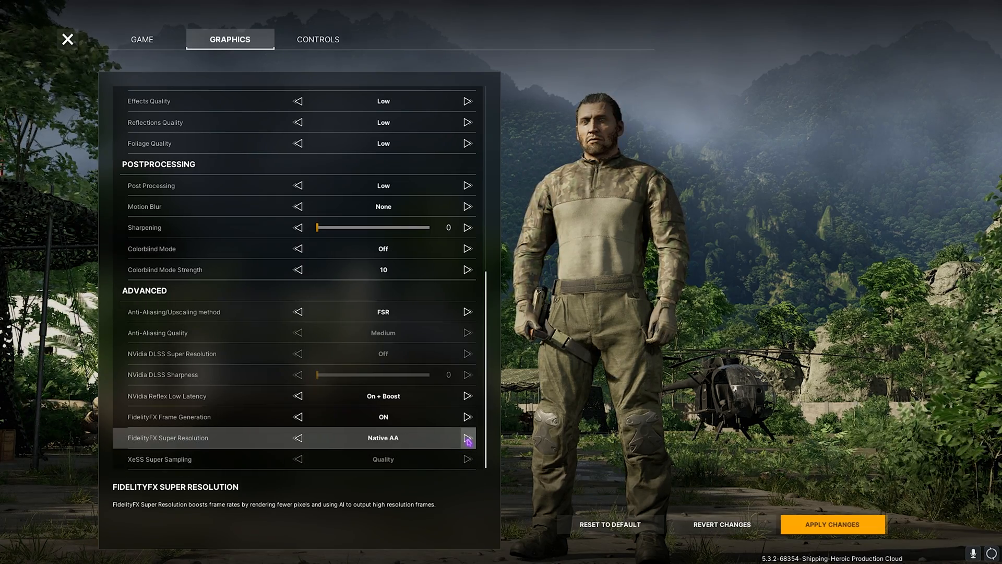
left_click(468, 438)
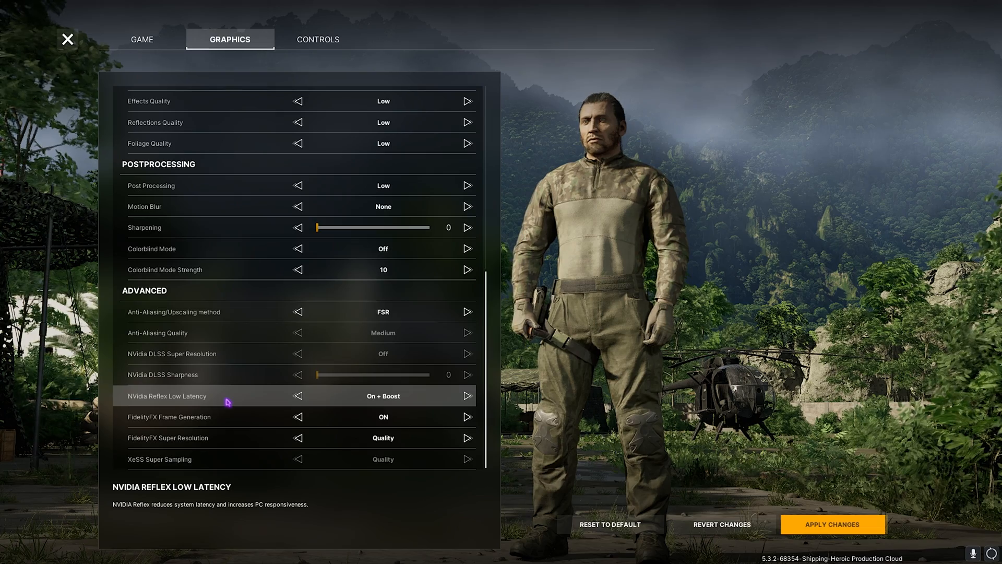
mouse_move(142, 424)
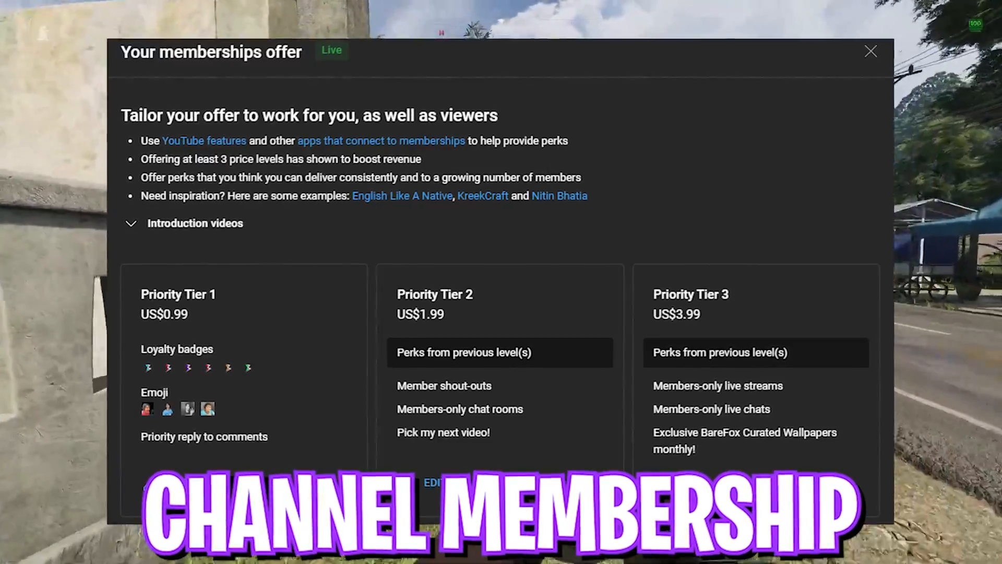
Leave the settings menu and deploy into a live first-person match
left_click(870, 50)
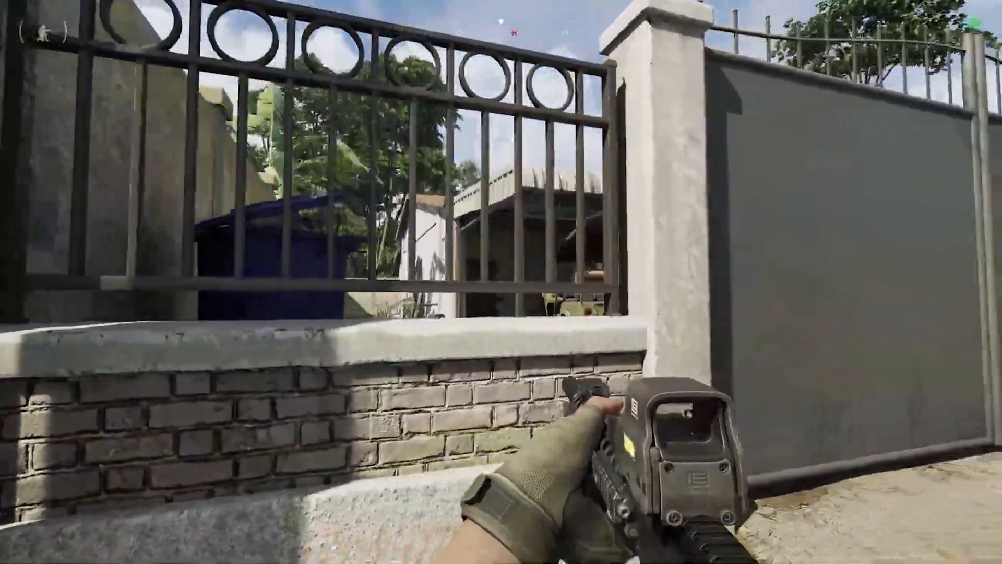